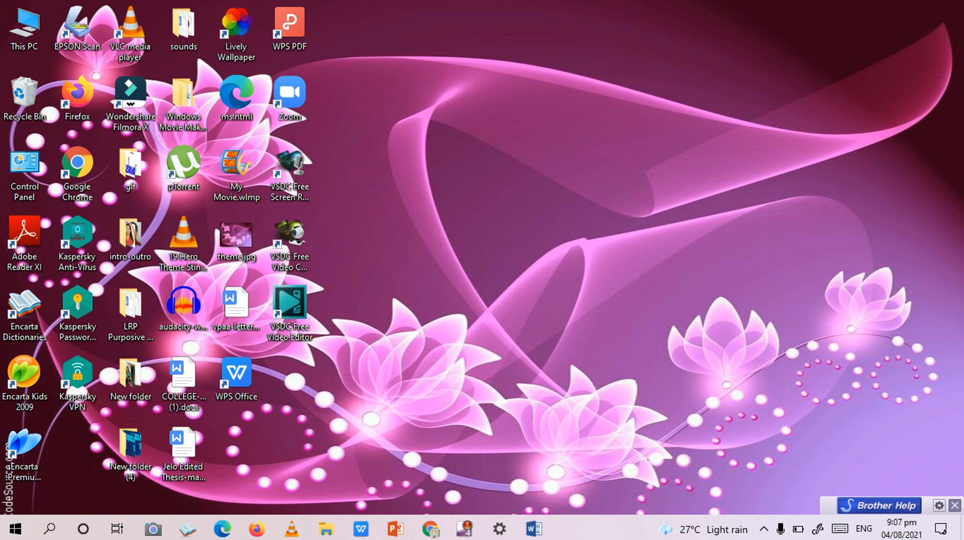
# Launch Windows Settings by searching 'setti' in the taskbar search after closing it once.
pyautogui.click(12, 528)
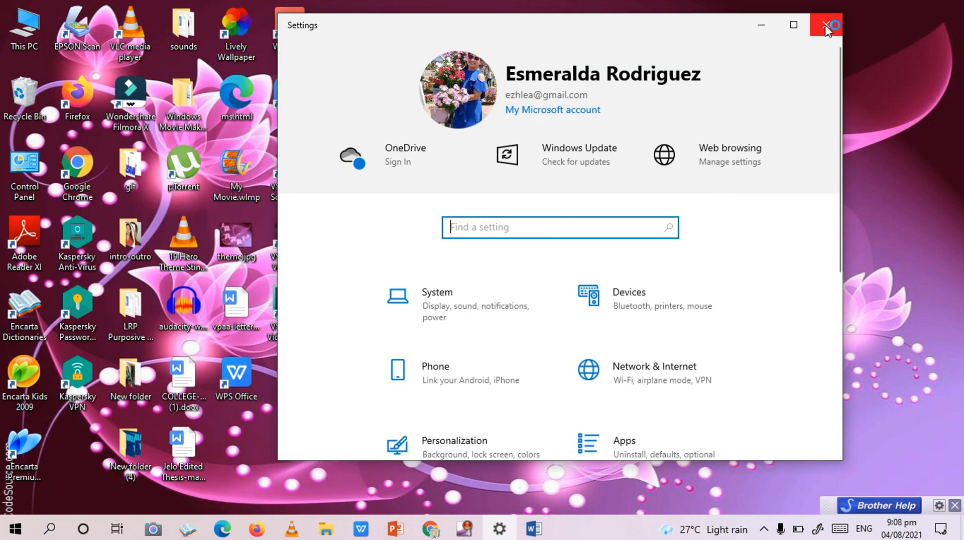
pyautogui.click(826, 25)
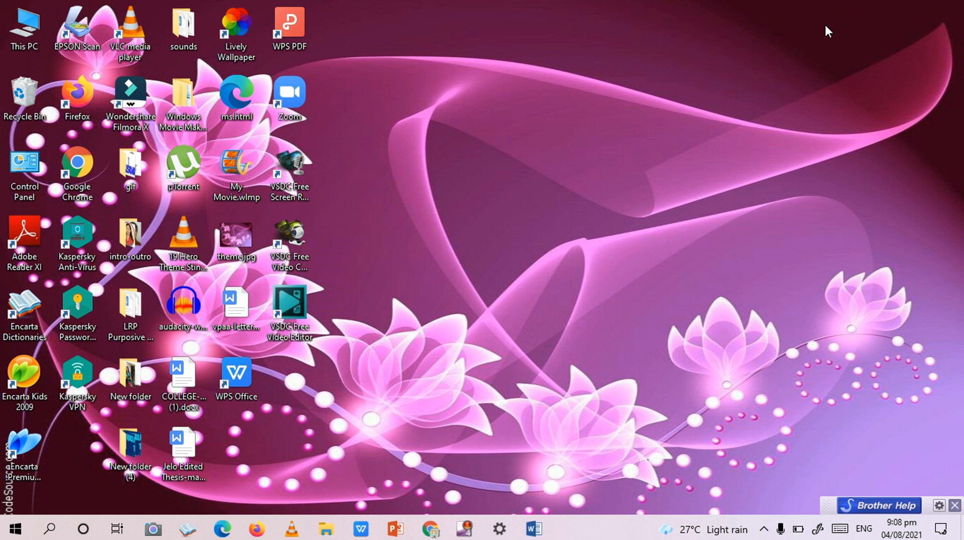
pyautogui.moveTo(823, 32)
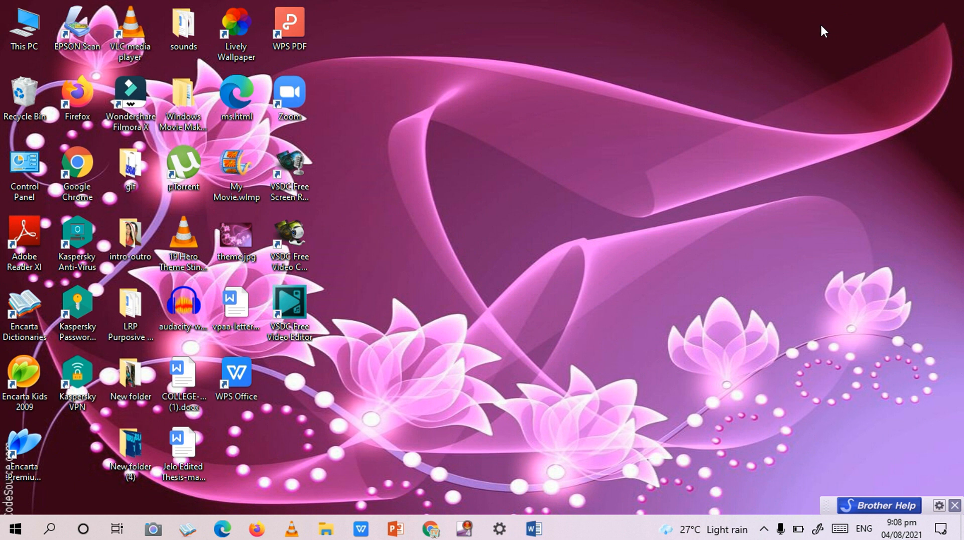
pyautogui.click(49, 528)
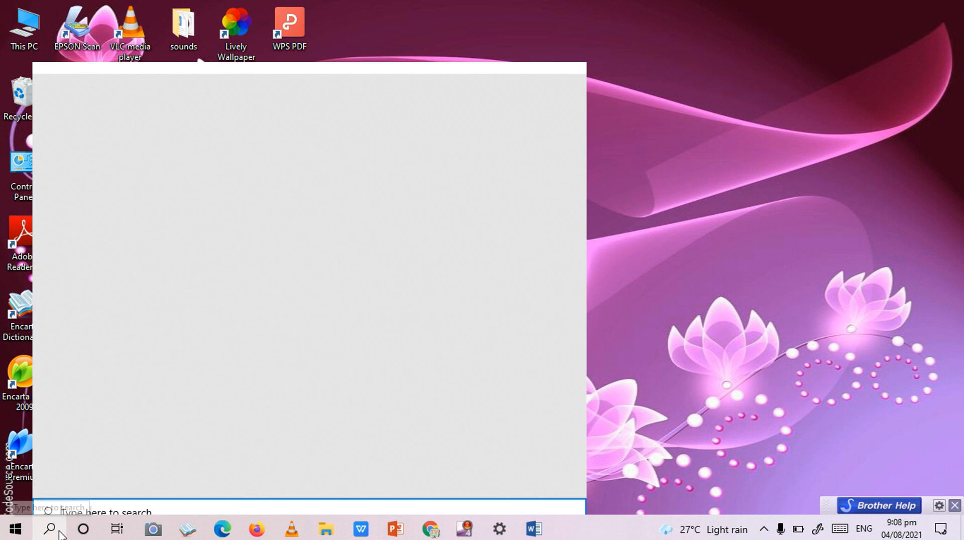
pyautogui.write('s')
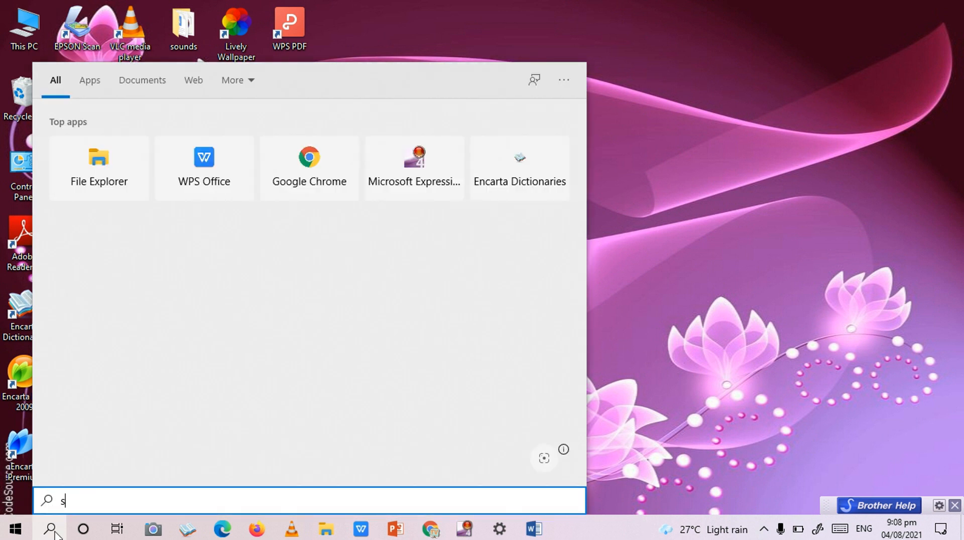
pyautogui.write('etti')
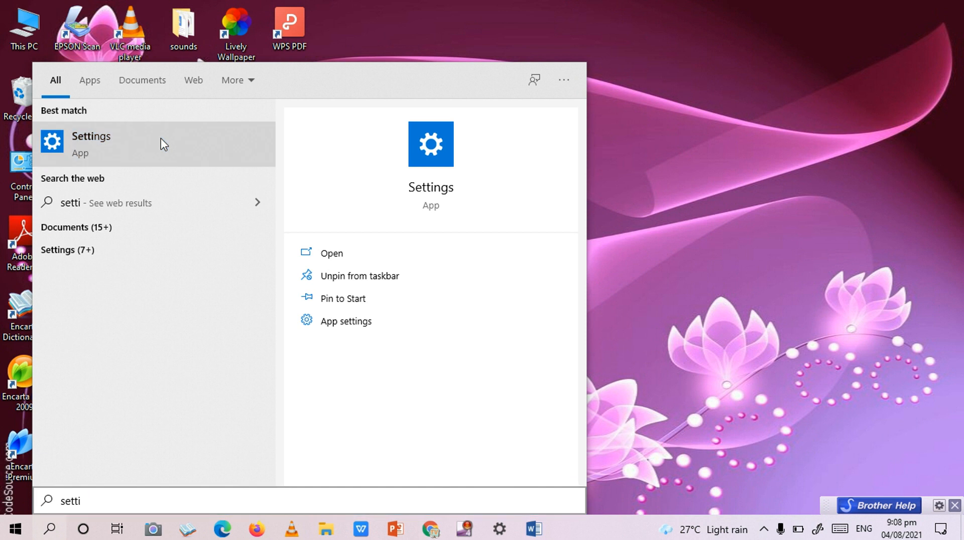
pyautogui.click(92, 144)
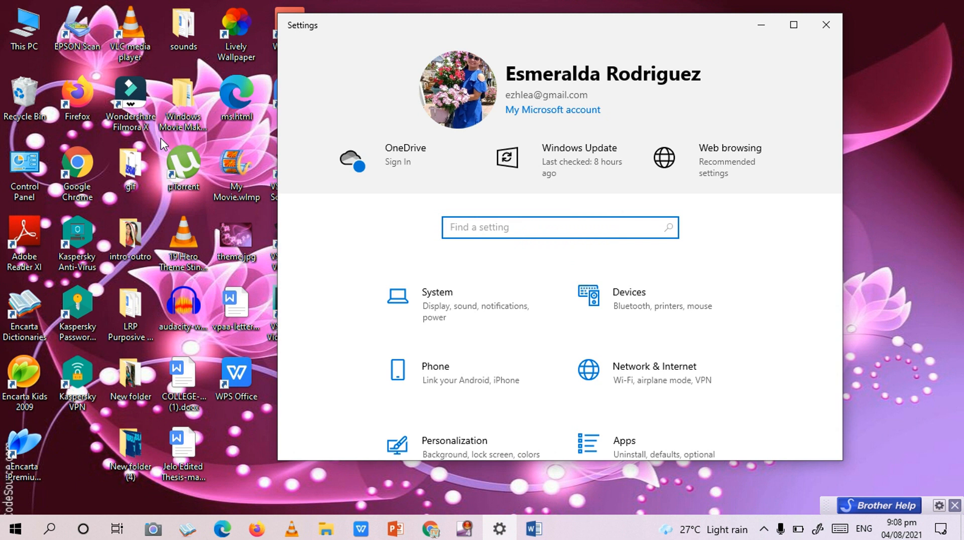
# Close and reopen Settings from the taskbar so it shows its home page.
pyautogui.click(451, 226)
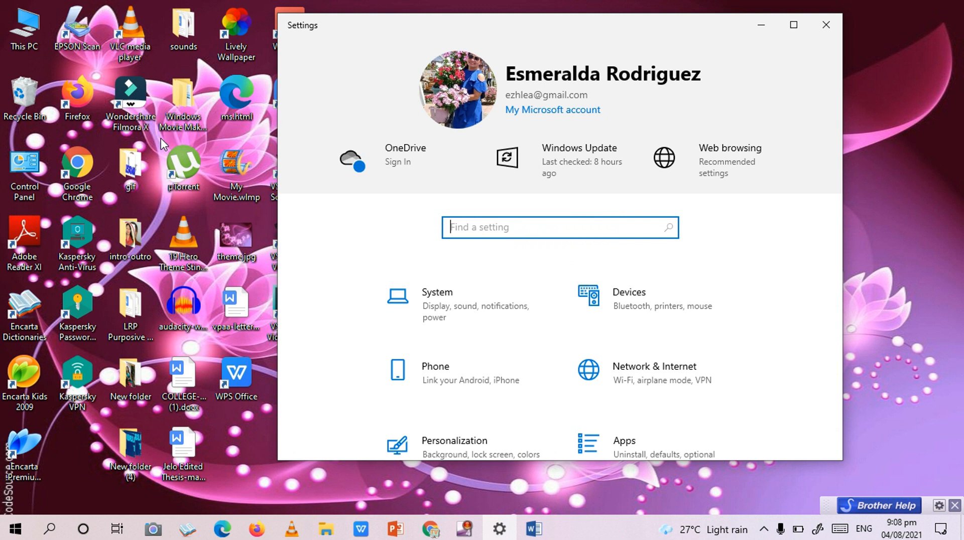
pyautogui.moveTo(781, 64)
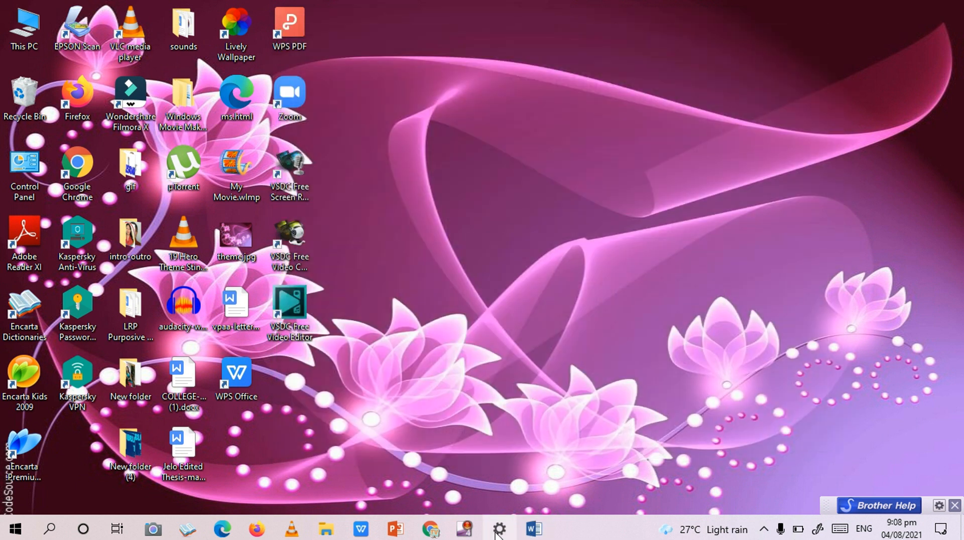
pyautogui.click(498, 528)
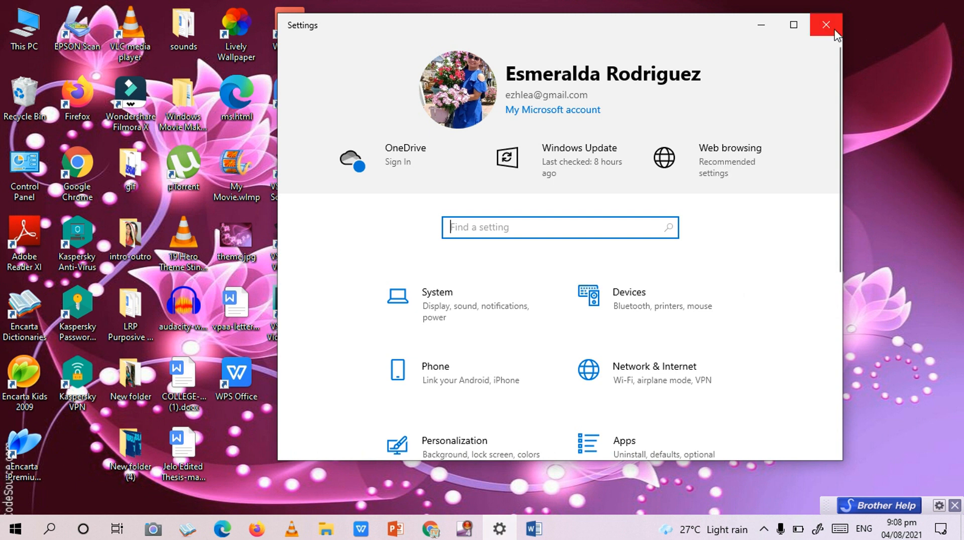
pyautogui.click(826, 24)
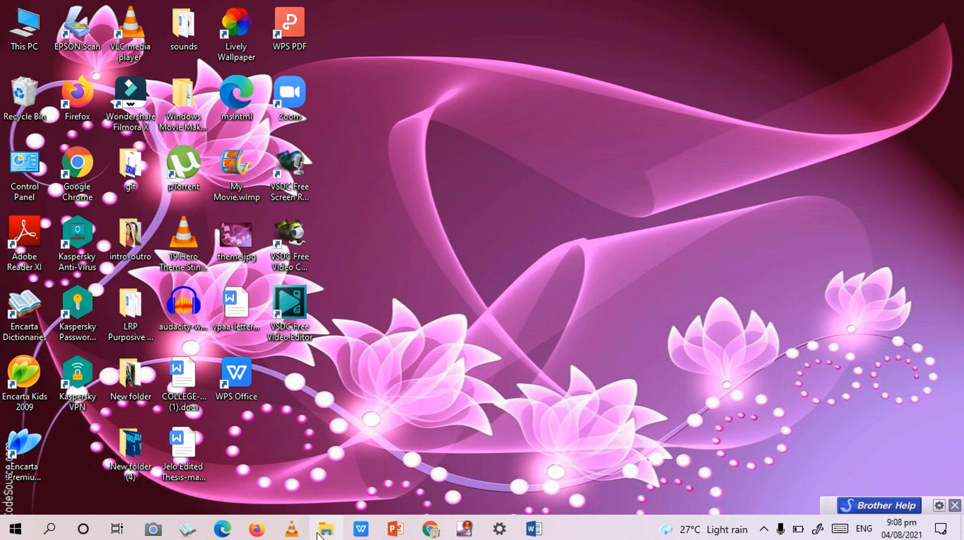
pyautogui.click(498, 528)
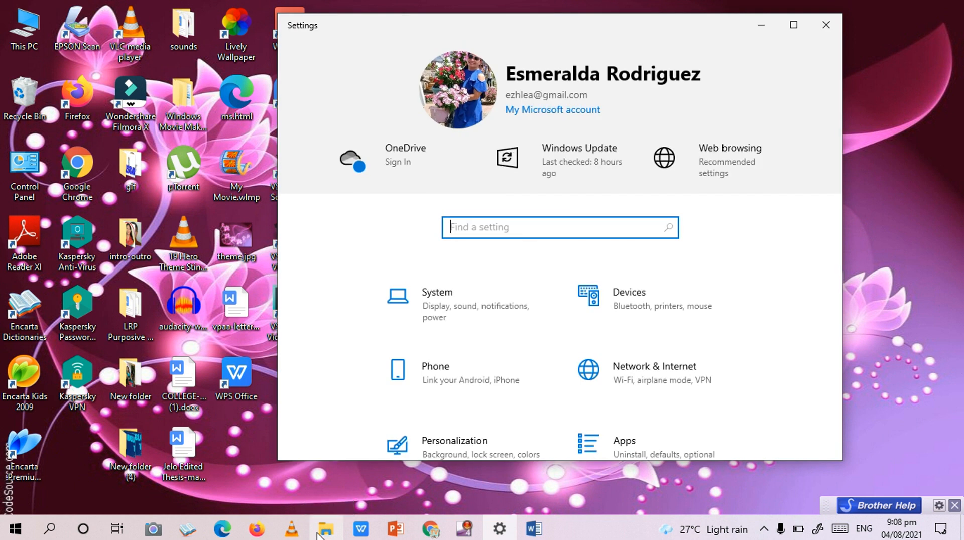
pyautogui.moveTo(453, 312)
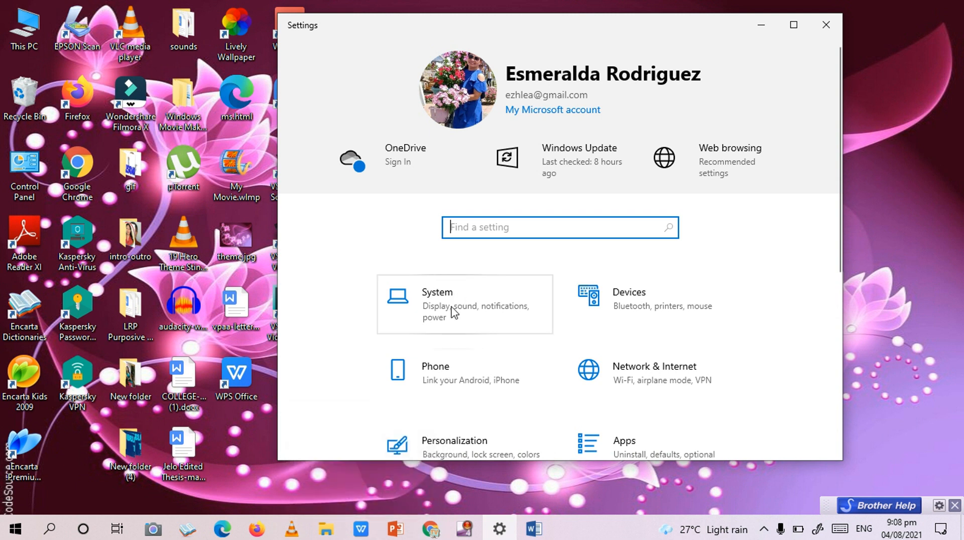
# On System > Multitasking, switch Snap windows on with its snap options checked, then close Settings.
pyautogui.click(437, 301)
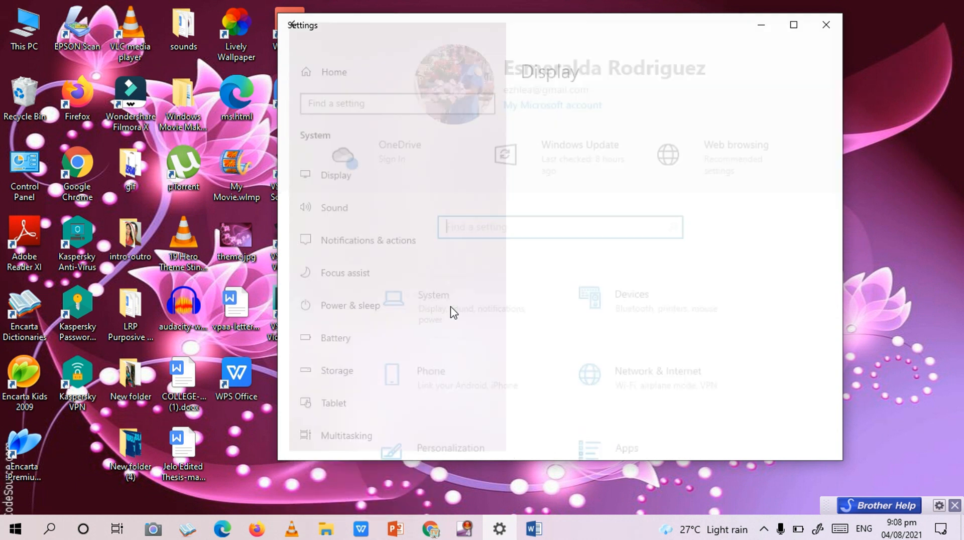
pyautogui.click(326, 175)
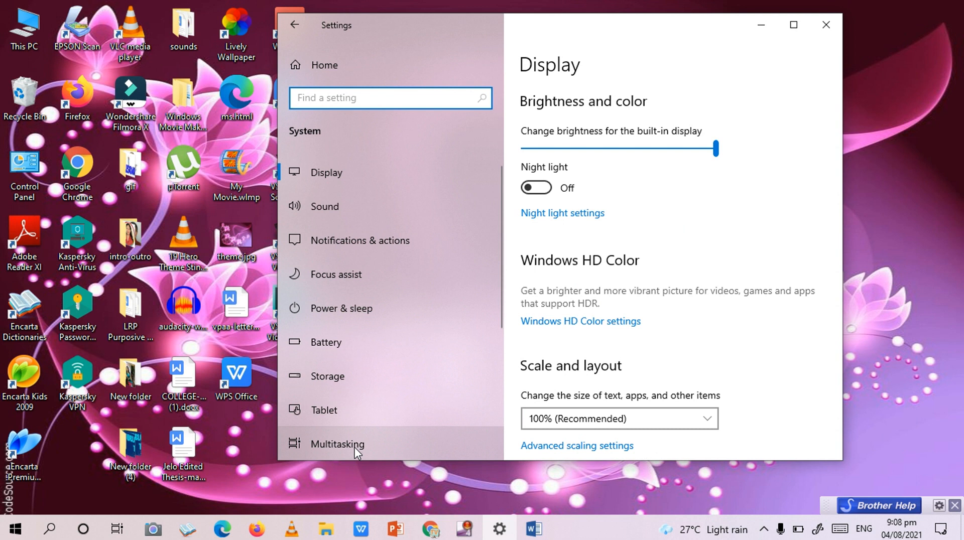
pyautogui.click(338, 444)
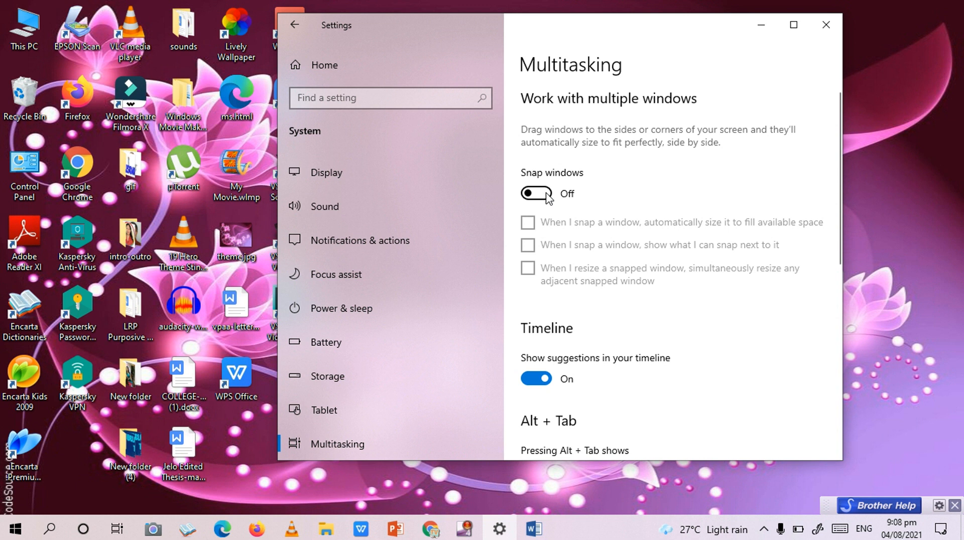
pyautogui.click(535, 193)
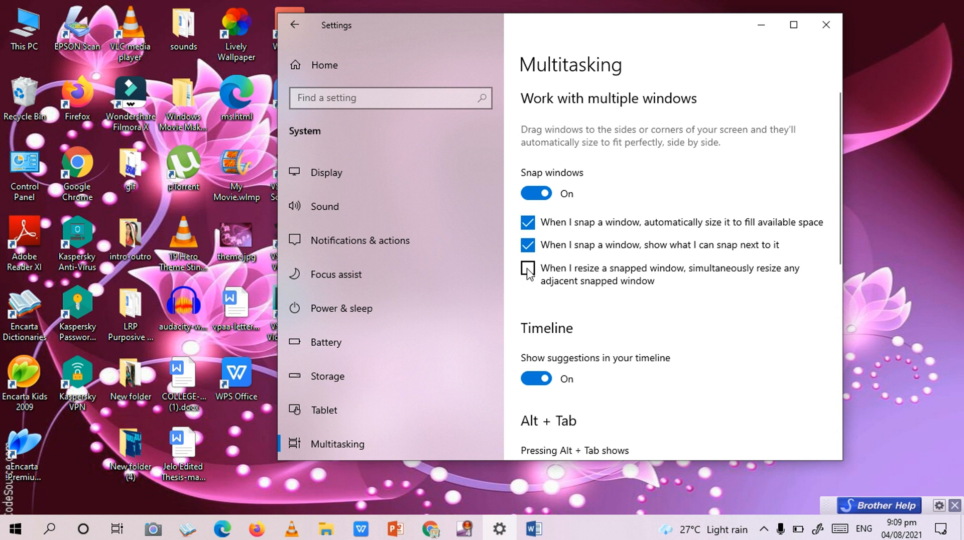
pyautogui.click(527, 269)
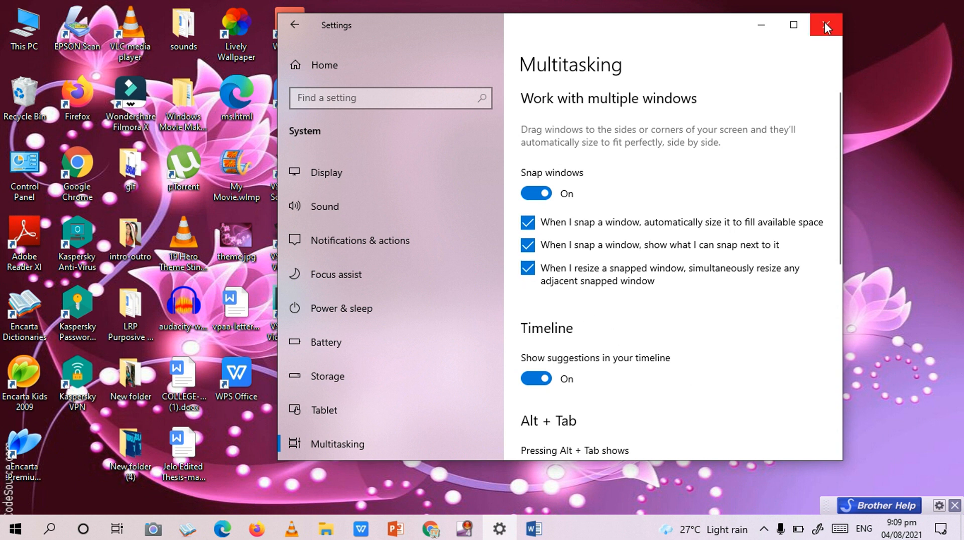
pyautogui.click(825, 25)
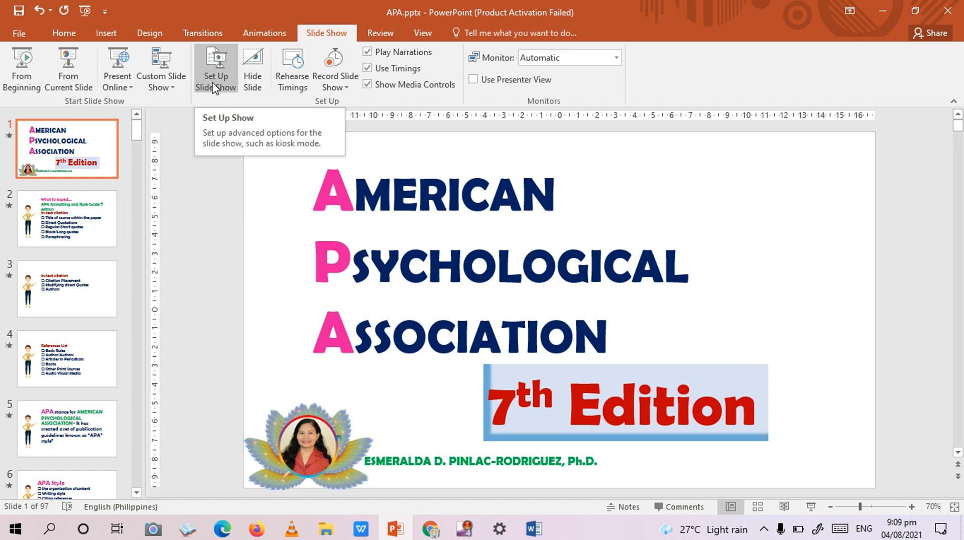
# Set the slide show to Browsed by an individual (window) in Set Up Slide Show and confirm.
pyautogui.click(215, 70)
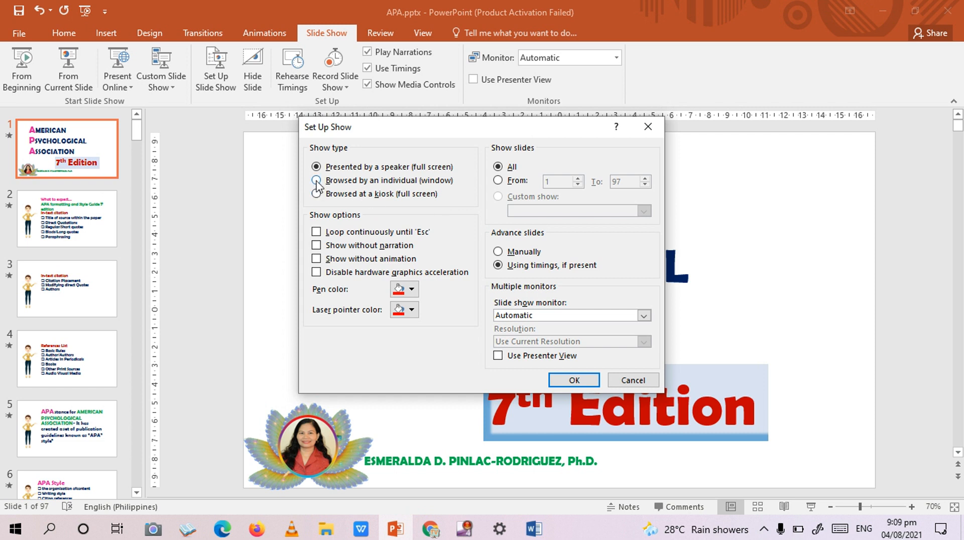
pyautogui.click(316, 181)
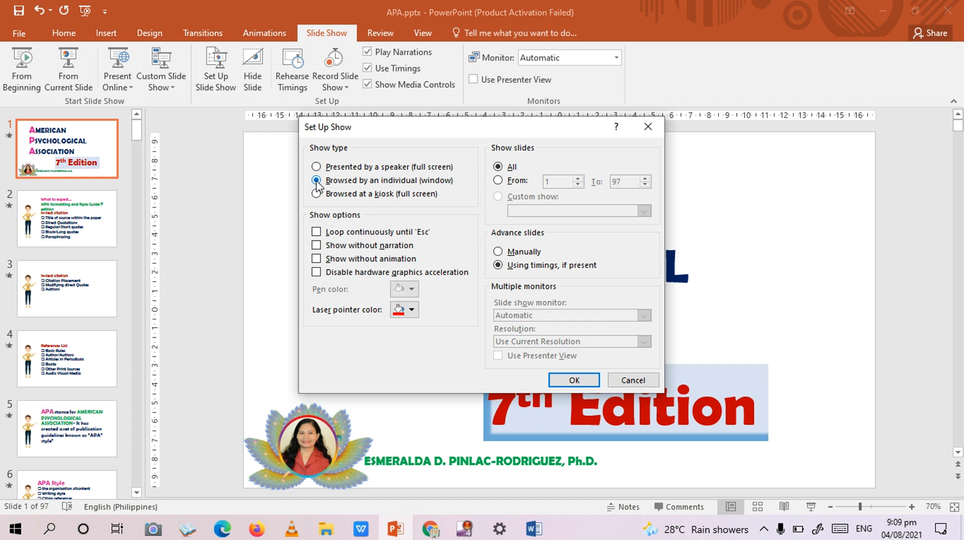
pyautogui.click(572, 380)
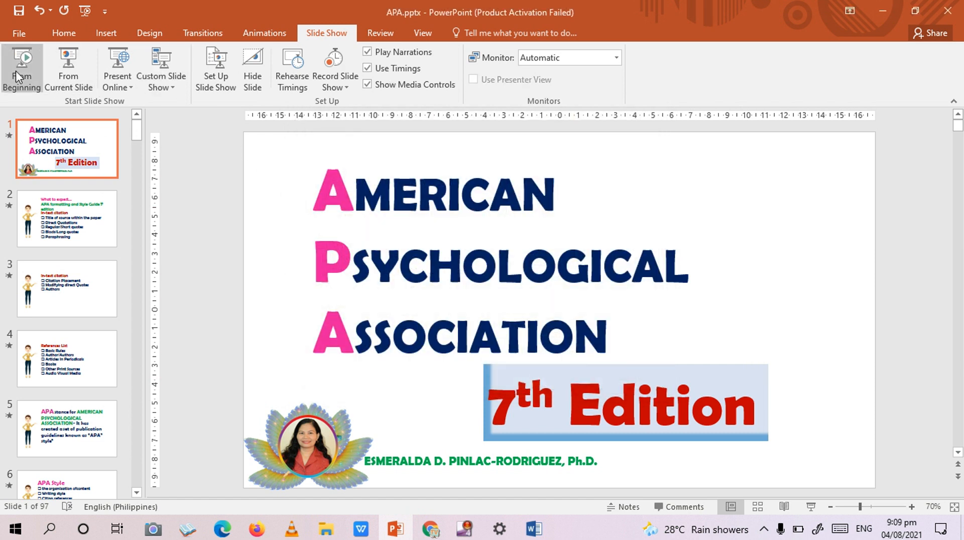
pyautogui.click(23, 58)
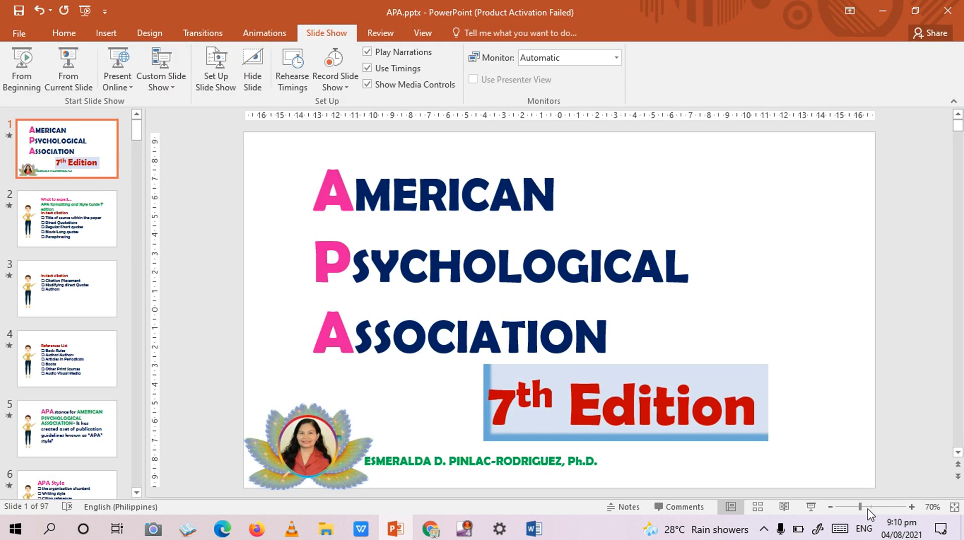
pyautogui.moveTo(782, 506)
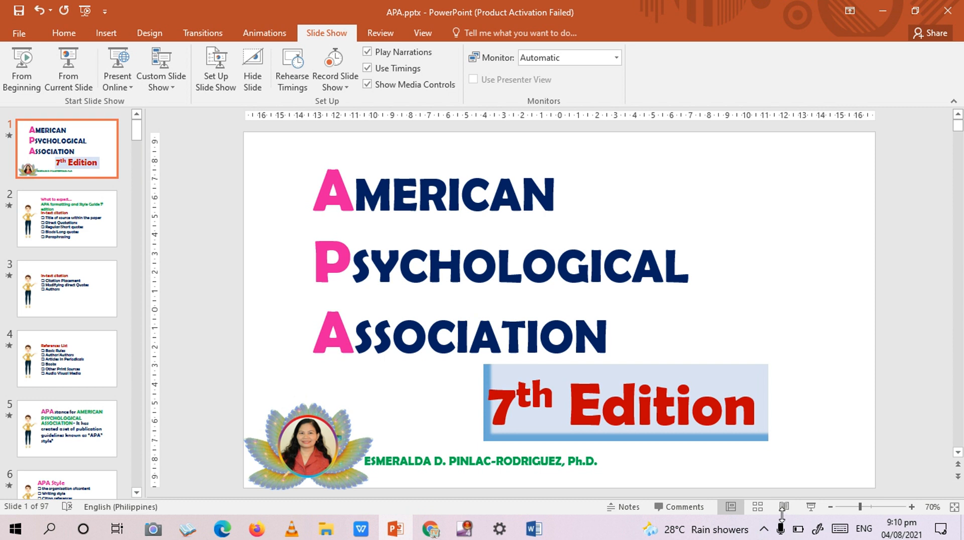
pyautogui.click(782, 506)
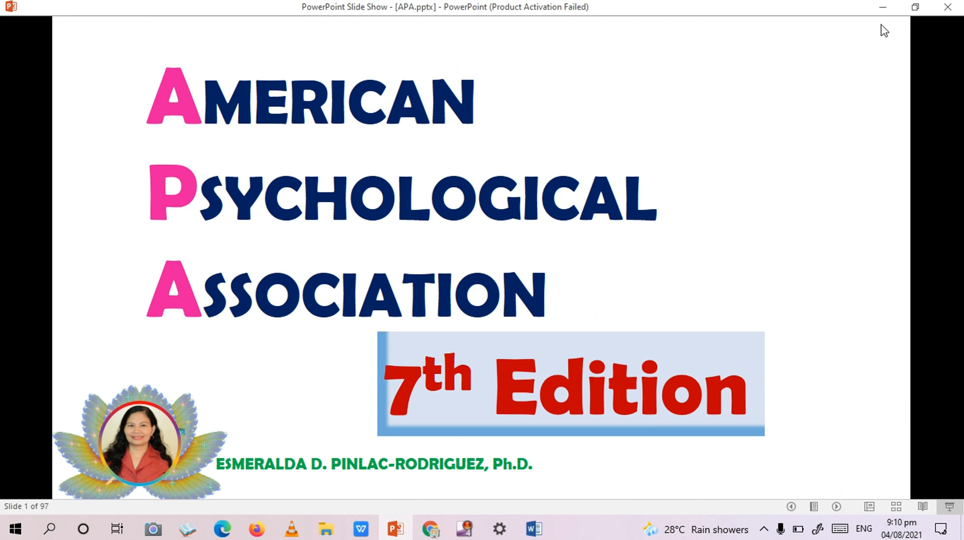
pyautogui.moveTo(788, 205)
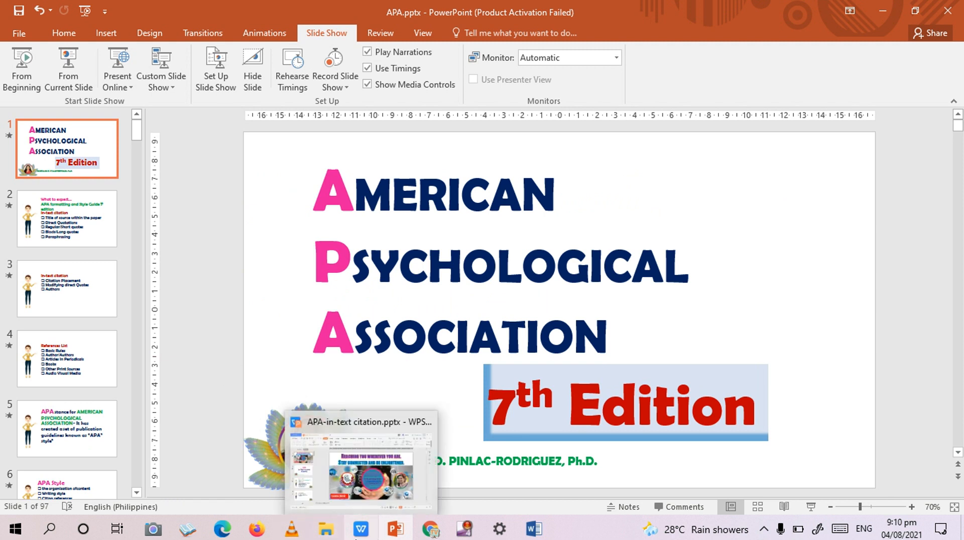
pyautogui.moveTo(359, 531)
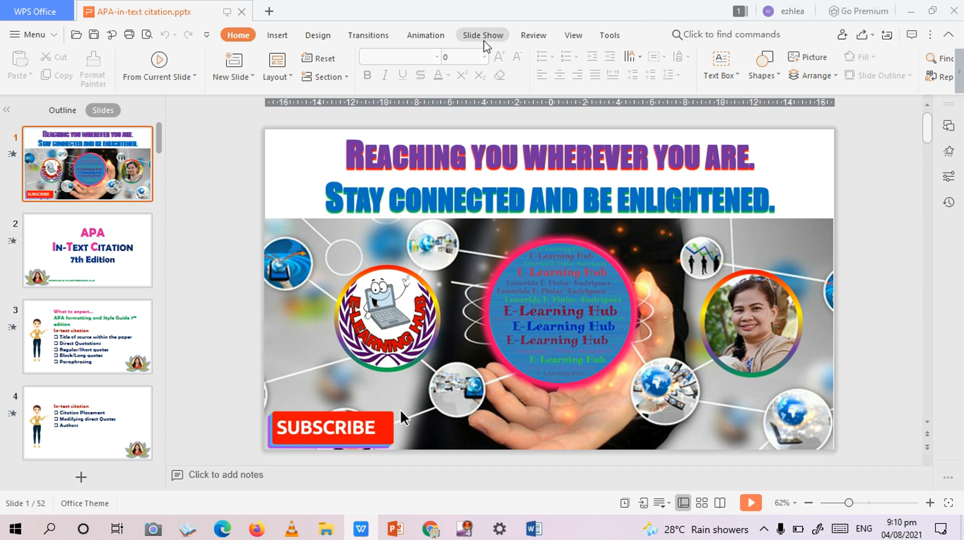
# Review the Set Up Show options (all slides, advance by timings) and accept them with OK.
pyautogui.click(483, 35)
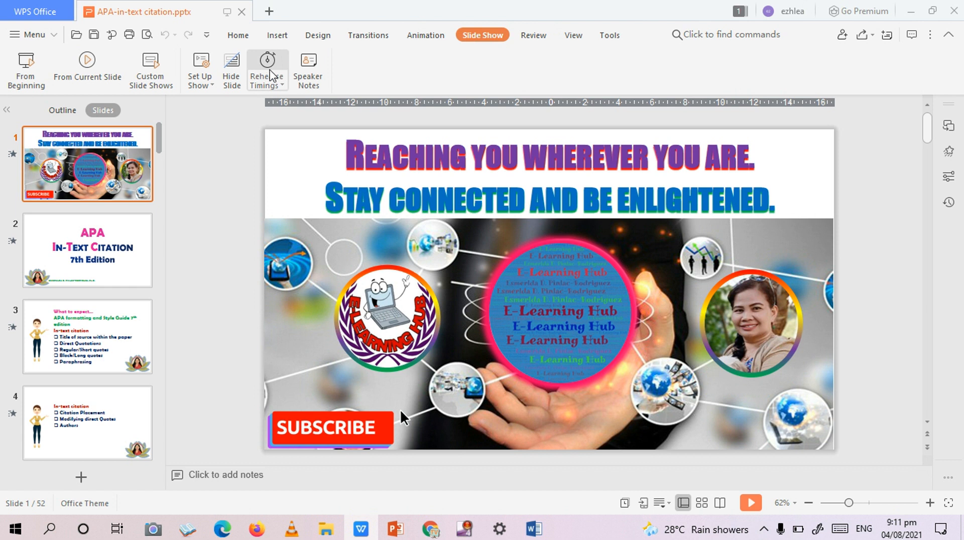
pyautogui.click(199, 69)
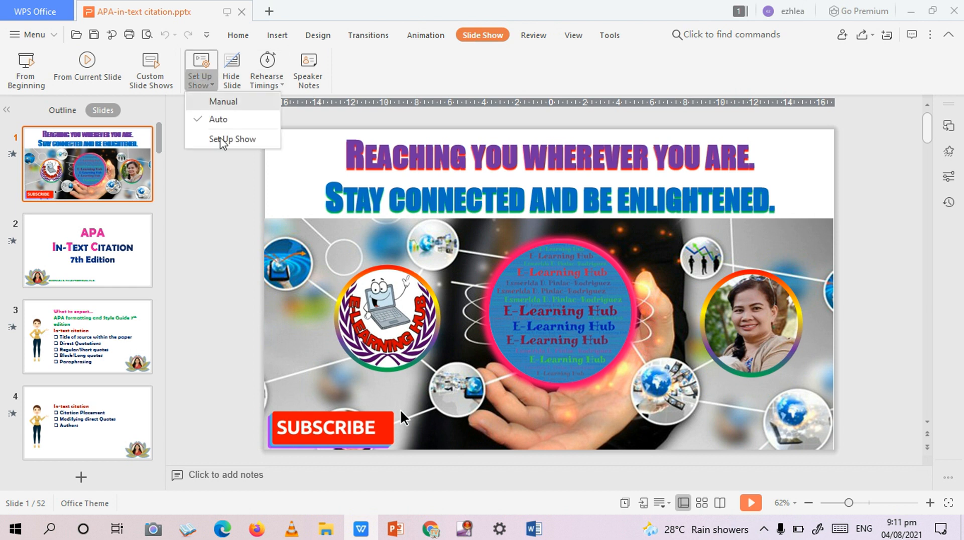
pyautogui.click(232, 139)
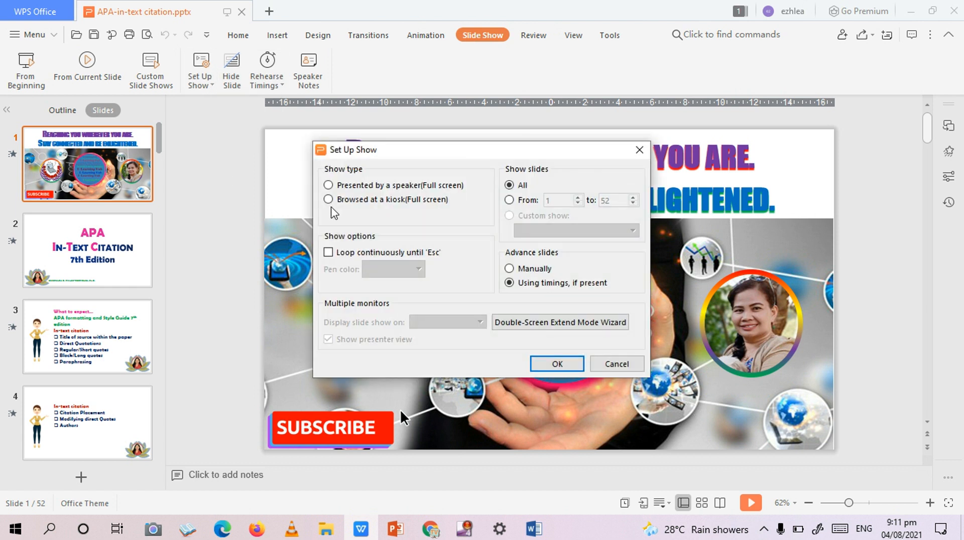
pyautogui.moveTo(374, 217)
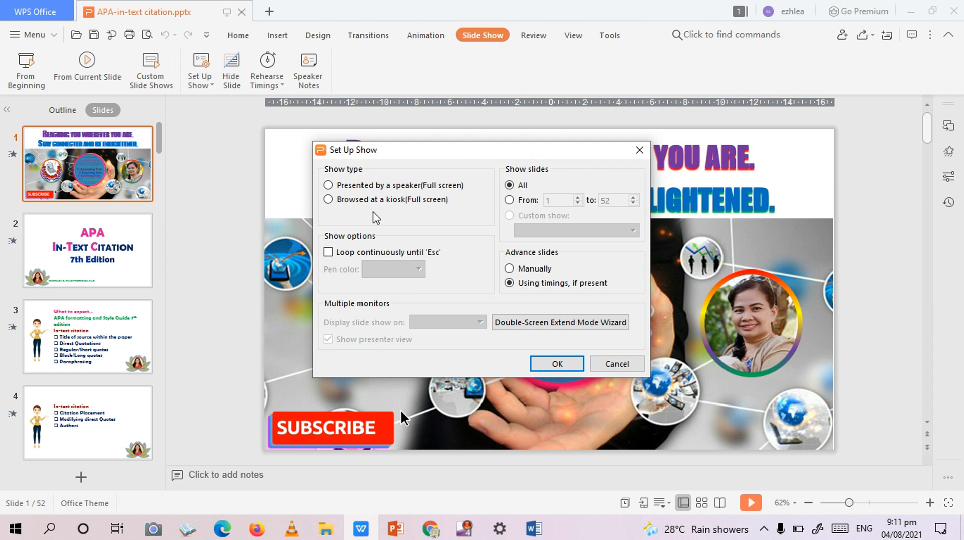
pyautogui.moveTo(447, 218)
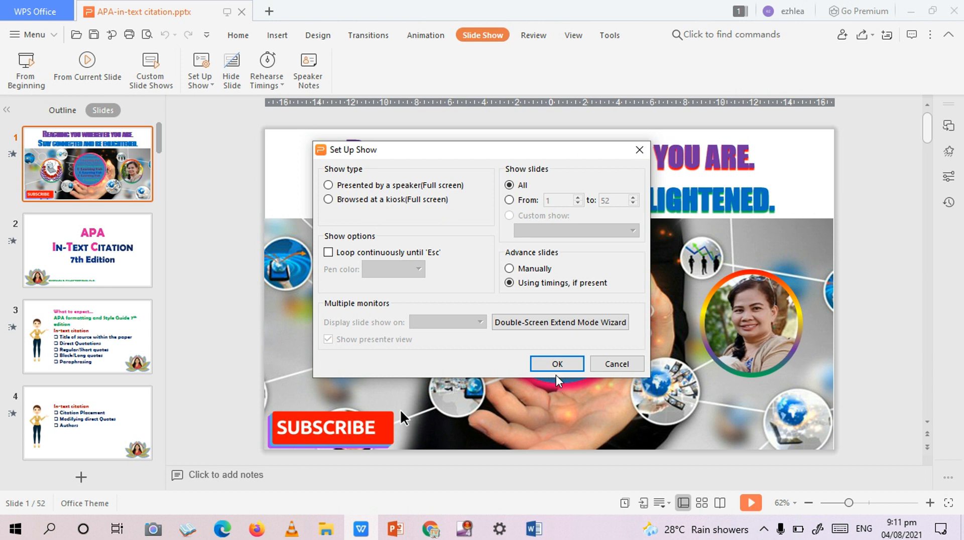
pyautogui.click(556, 363)
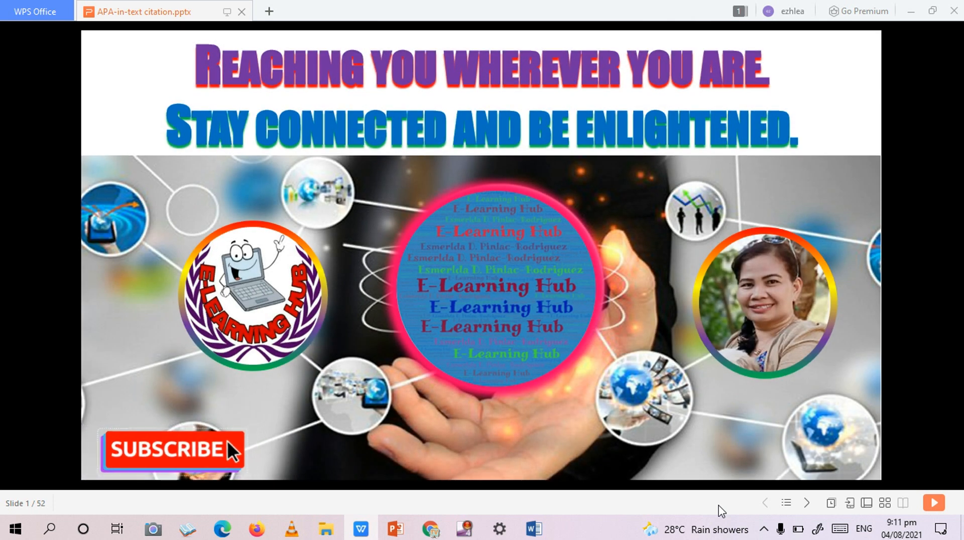
# Start the windowed slide show from the first slide in WPS Office.
pyautogui.click(172, 450)
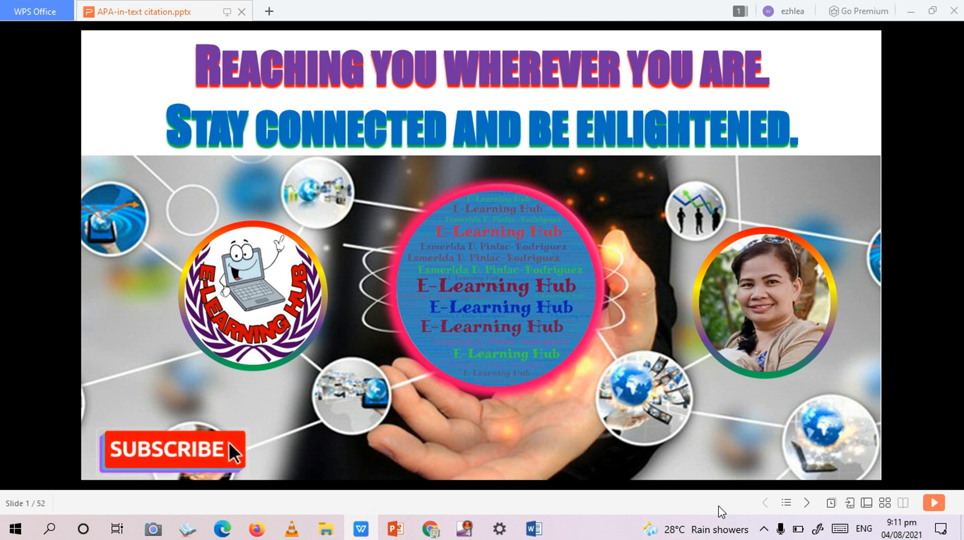
pyautogui.click(172, 449)
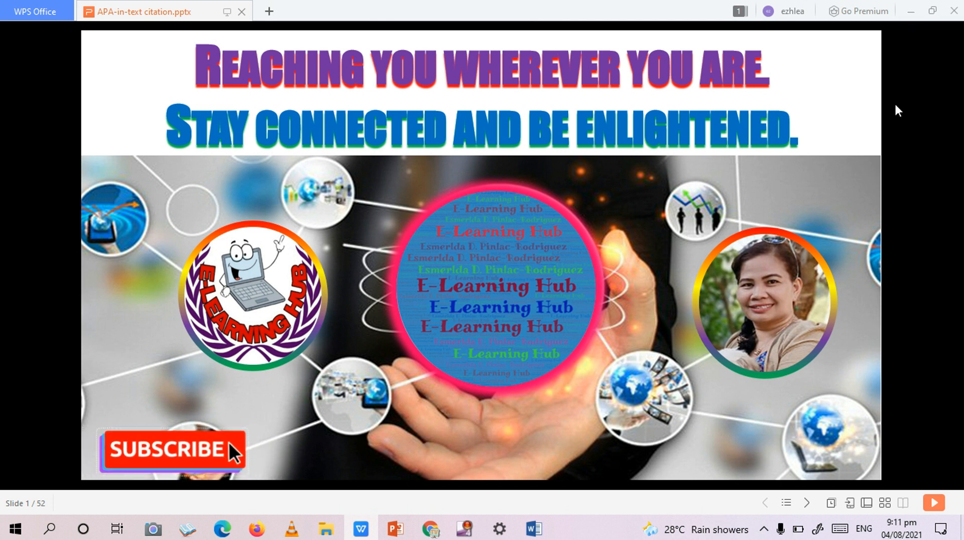
pyautogui.click(171, 449)
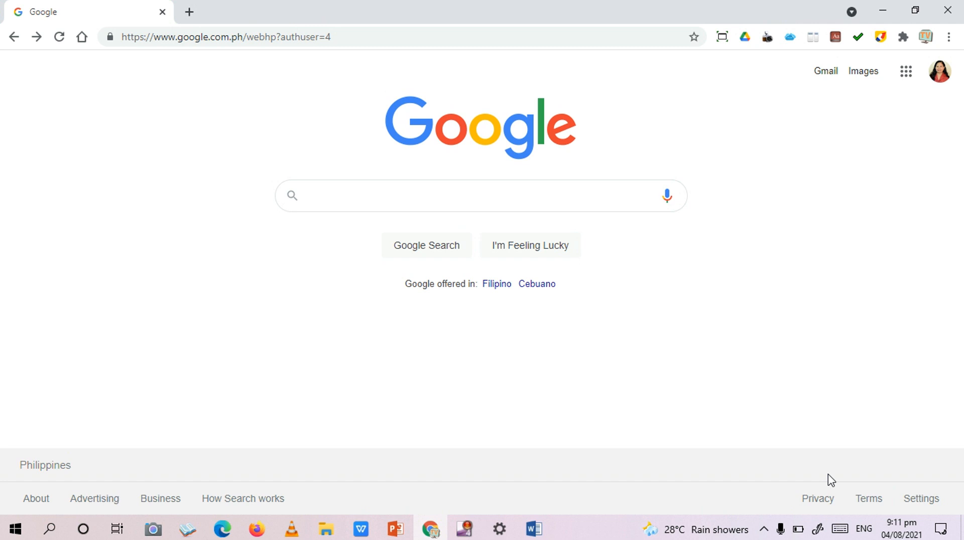
pyautogui.moveTo(913, 91)
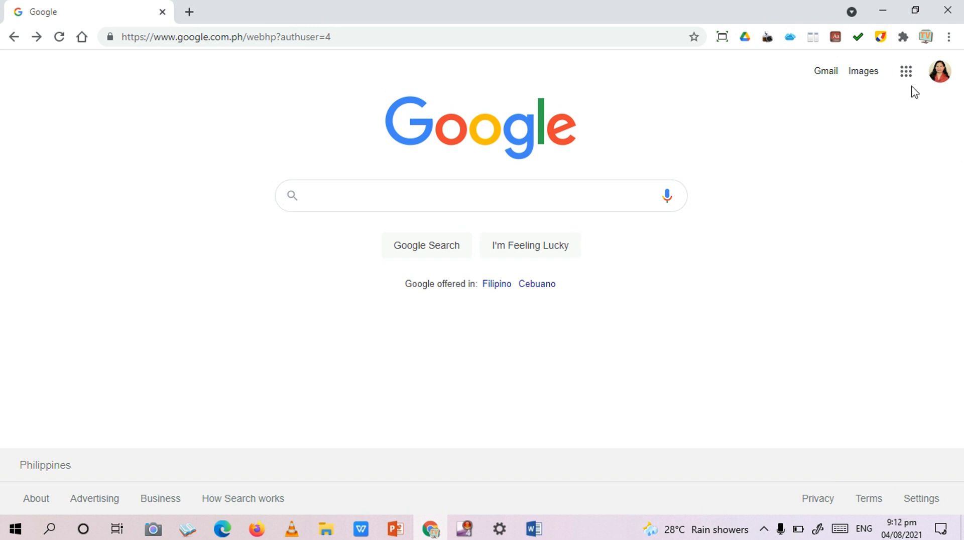
# Show the Google apps grid from the Google home page.
pyautogui.click(904, 70)
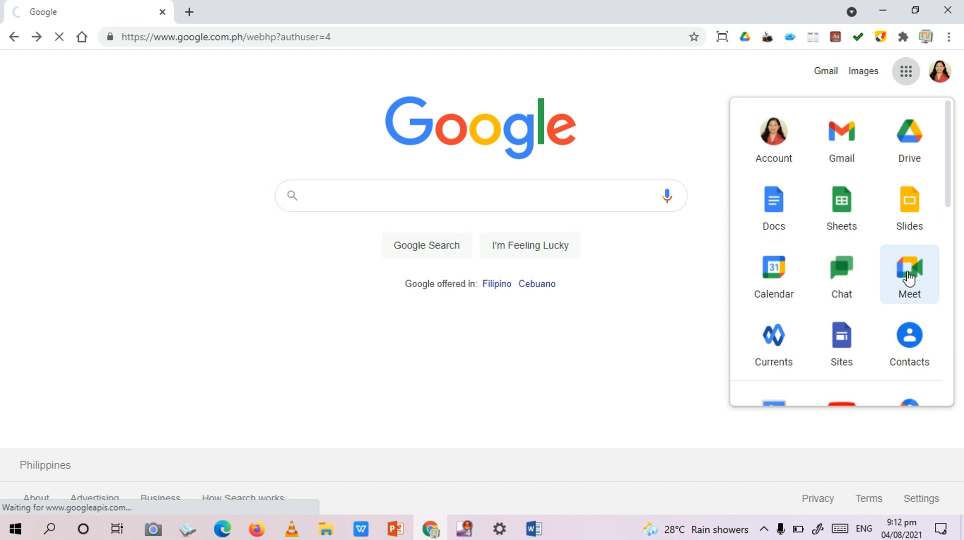
# Launch Google Meet and start an instant meeting from New meeting.
pyautogui.click(909, 274)
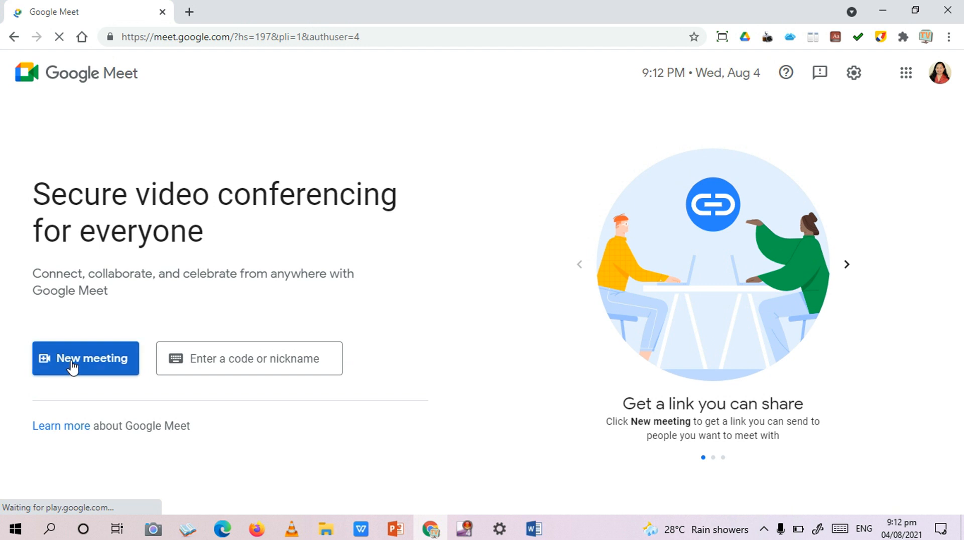
pyautogui.click(85, 359)
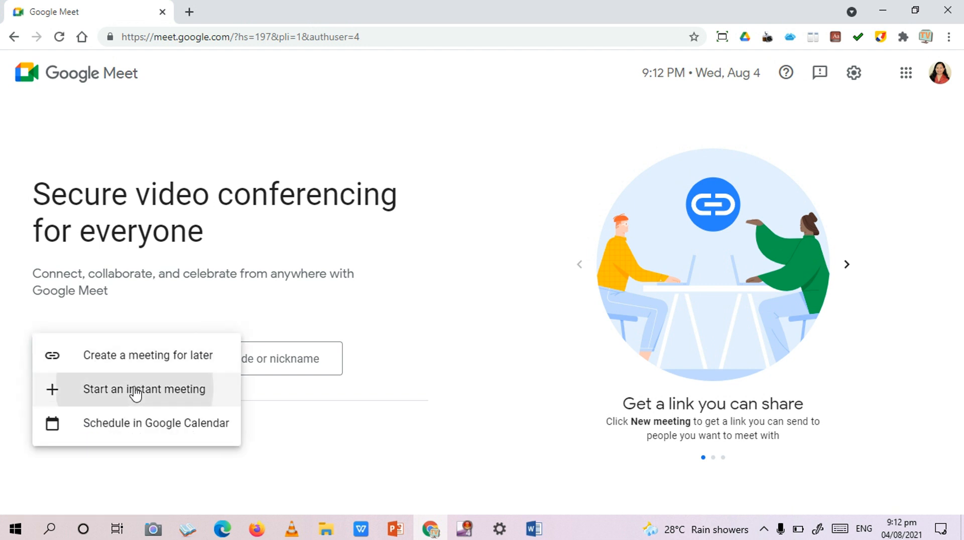
pyautogui.click(144, 388)
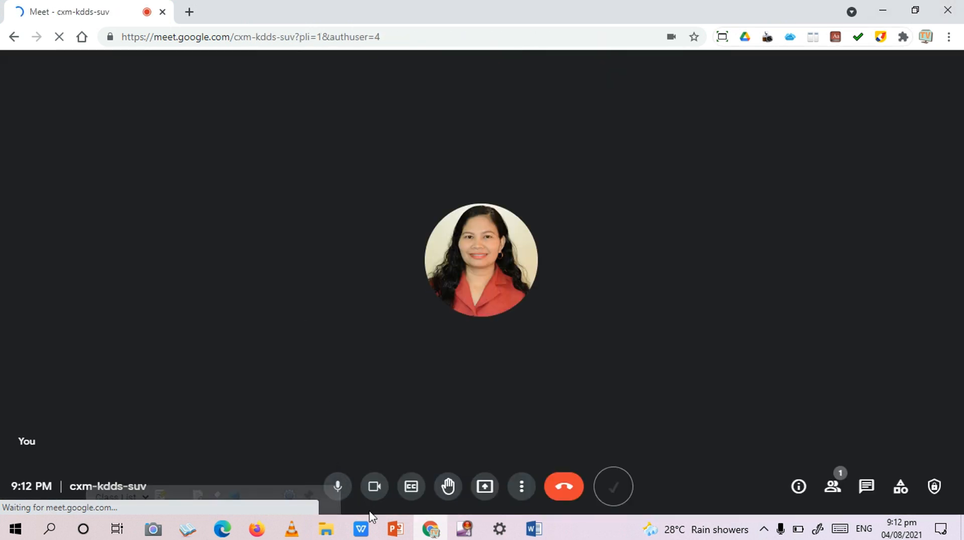
# Switch off the camera and mute the microphone in the Meet call toolbar.
pyautogui.click(373, 486)
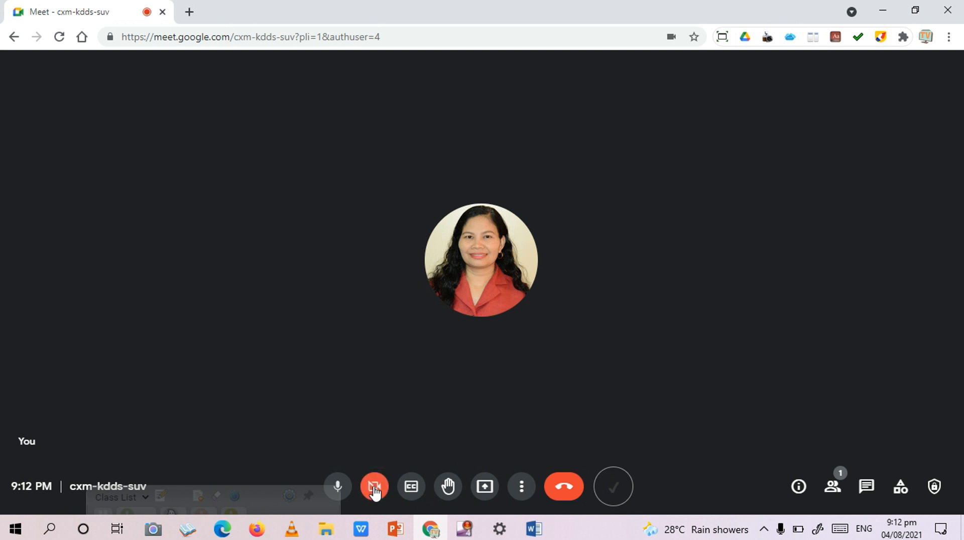
pyautogui.click(373, 486)
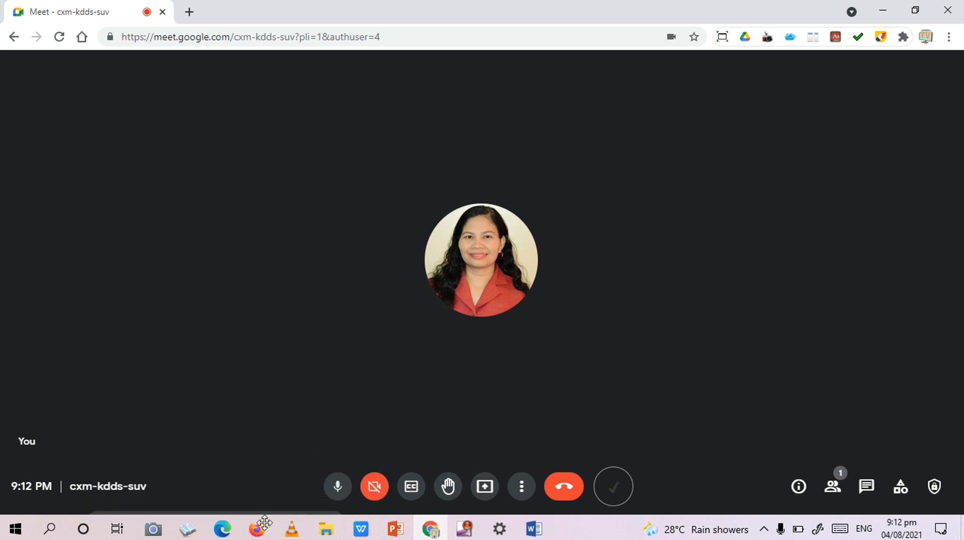
pyautogui.moveTo(865, 404)
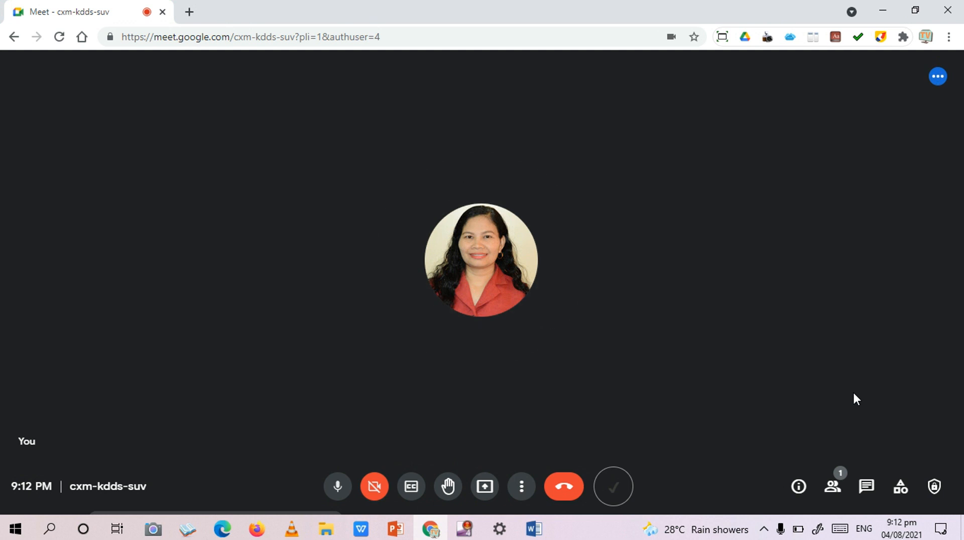
pyautogui.click(337, 486)
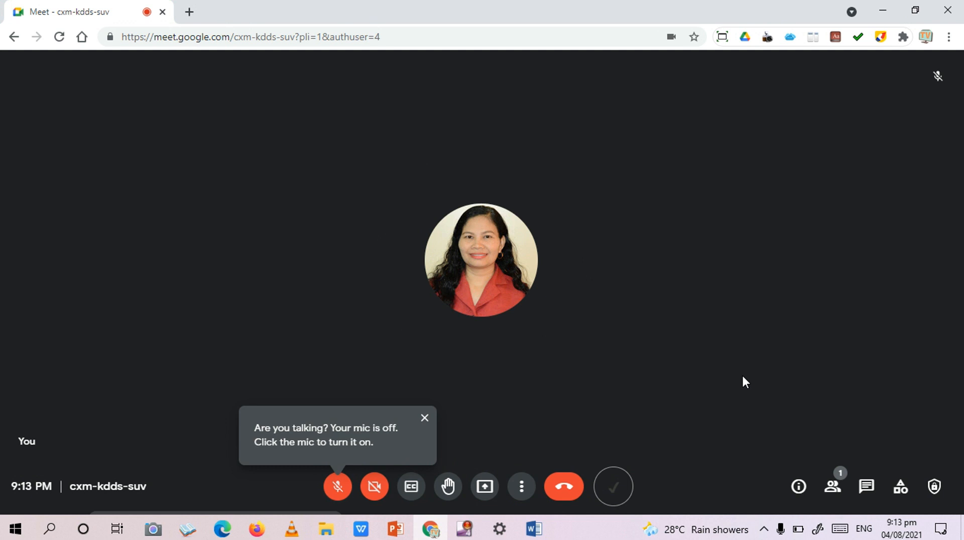
pyautogui.click(423, 418)
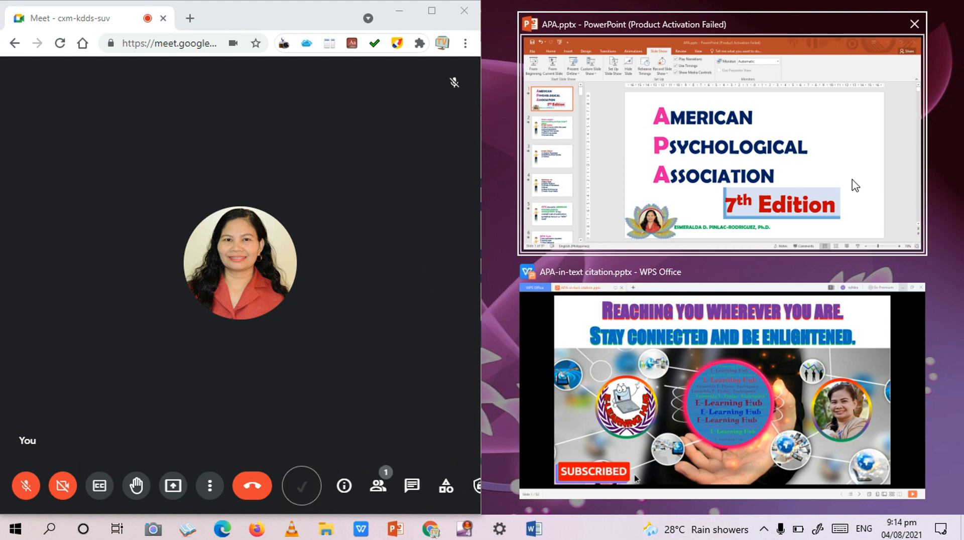
pyautogui.moveTo(849, 169)
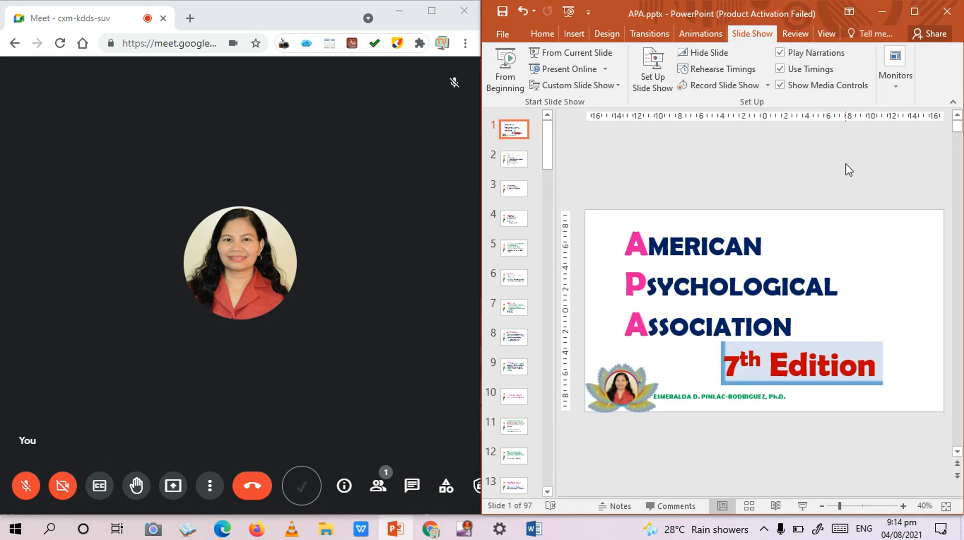
pyautogui.moveTo(784, 179)
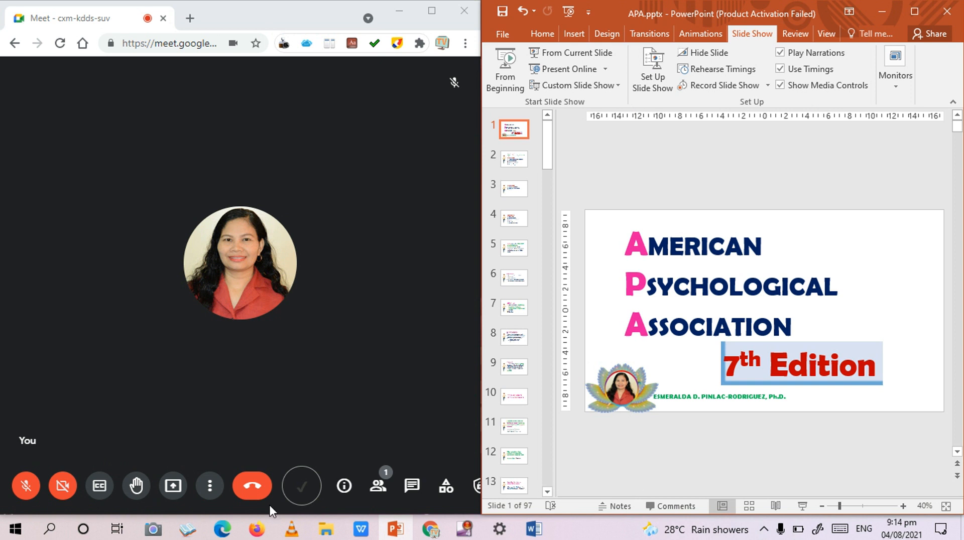
pyautogui.moveTo(173, 486)
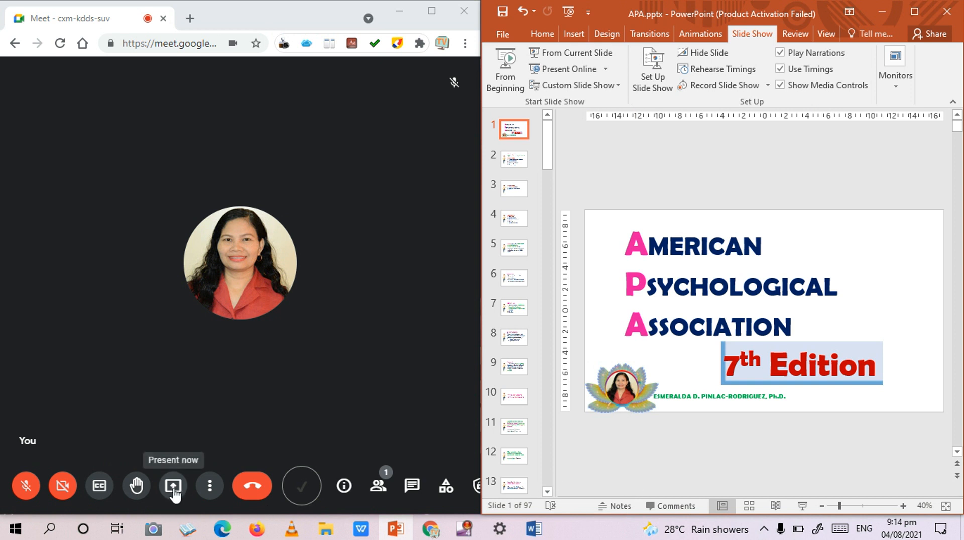
pyautogui.click(173, 486)
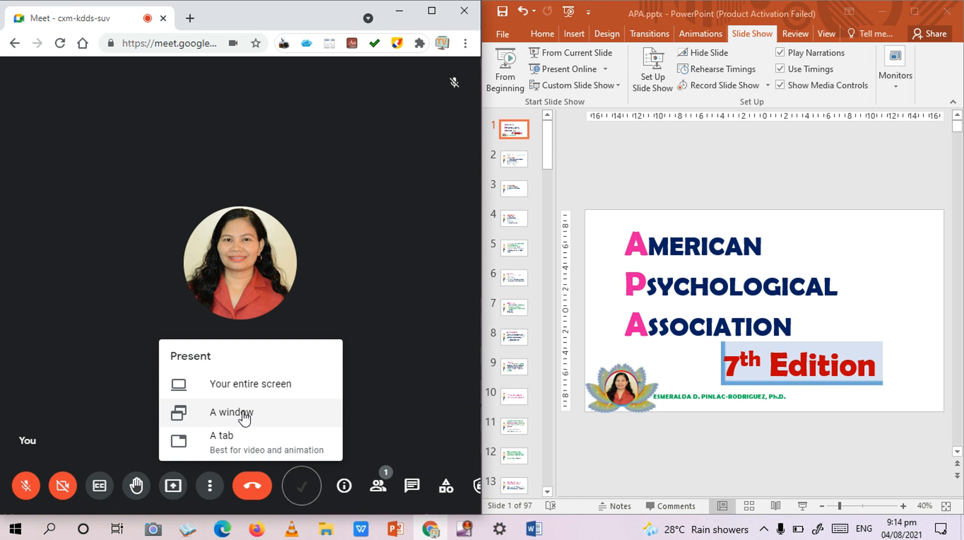
pyautogui.click(231, 412)
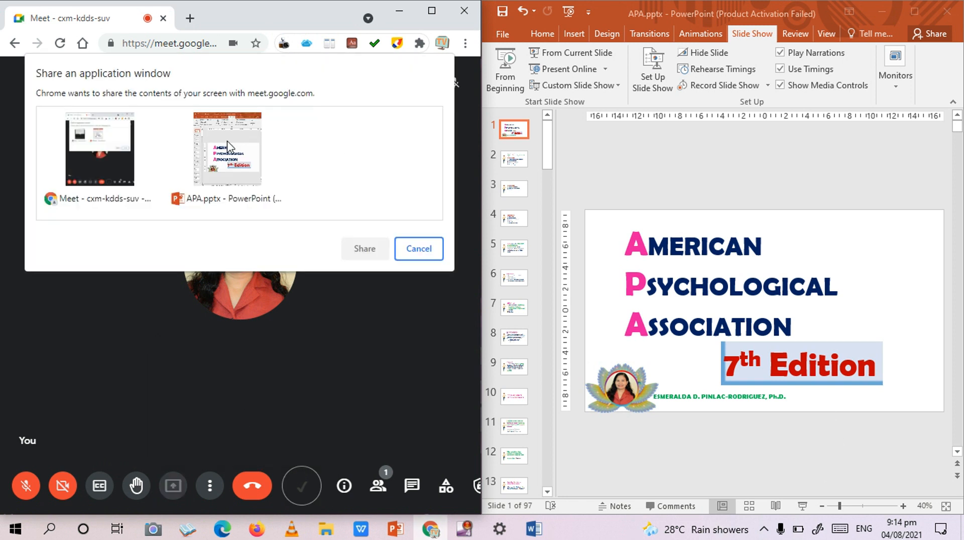
pyautogui.click(227, 147)
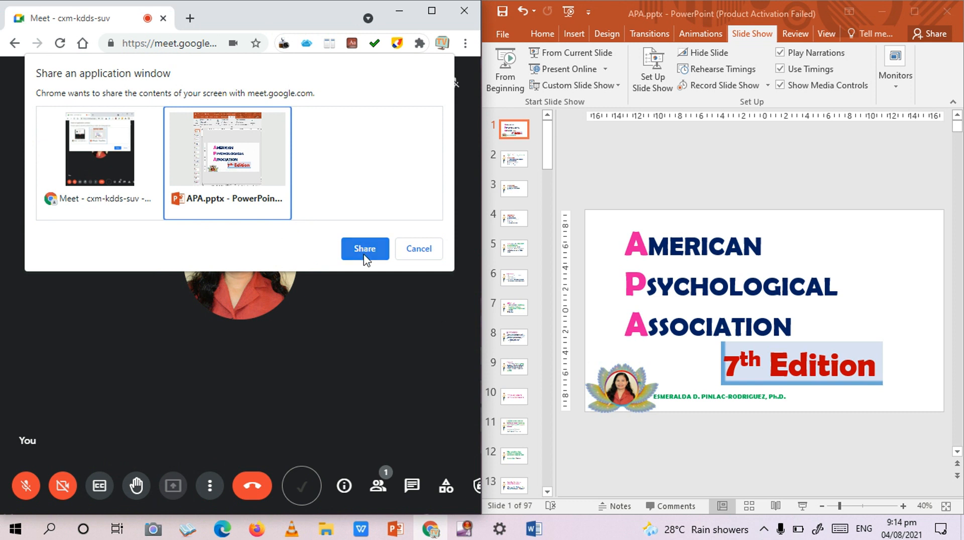
pyautogui.click(365, 249)
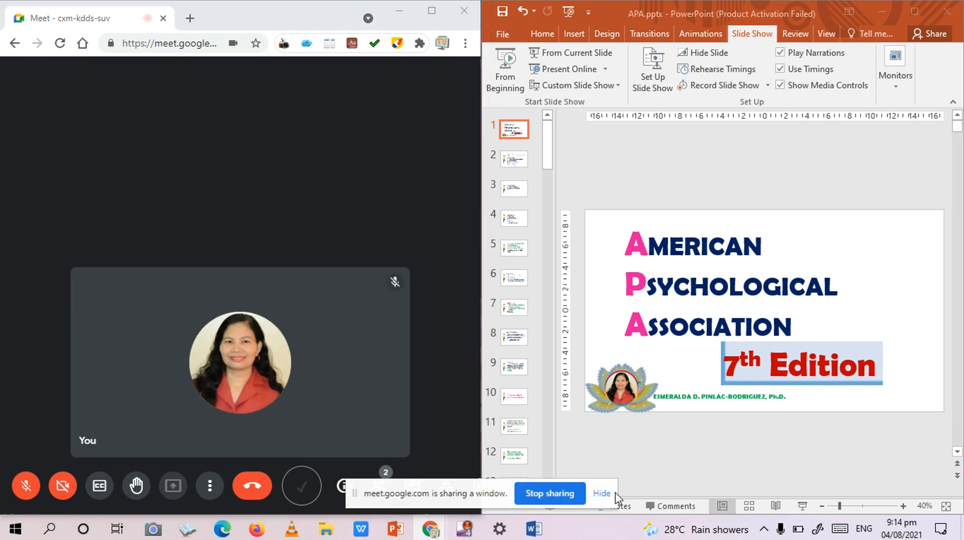
pyautogui.click(601, 493)
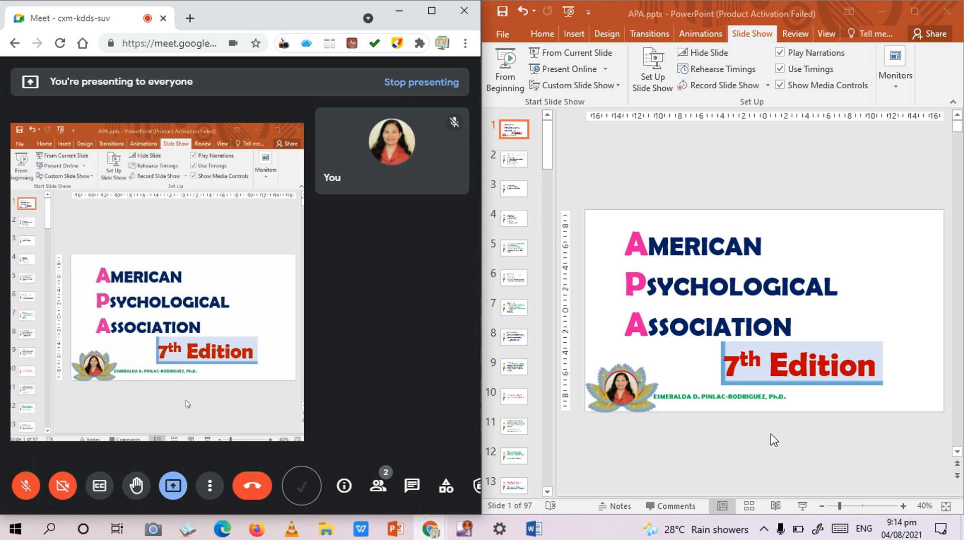
pyautogui.moveTo(826, 467)
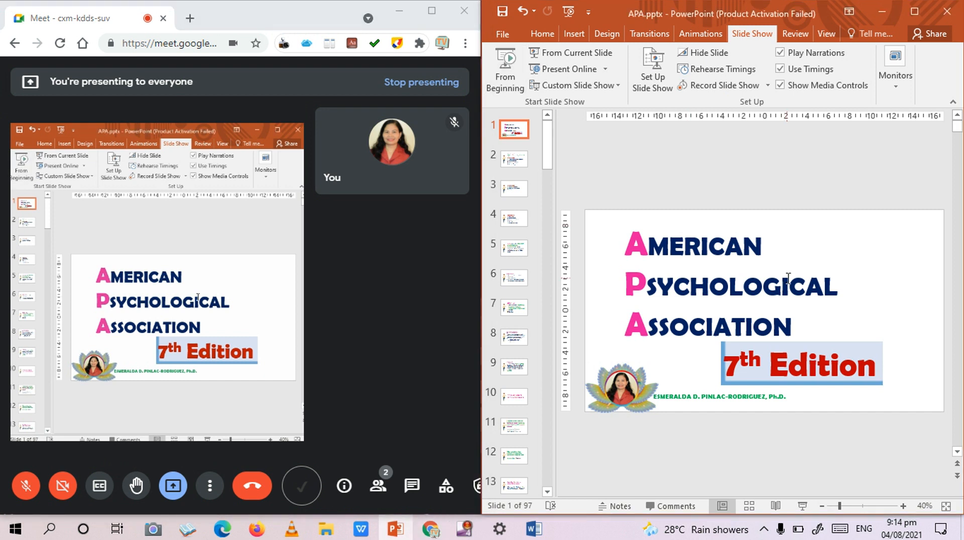
pyautogui.moveTo(768, 245)
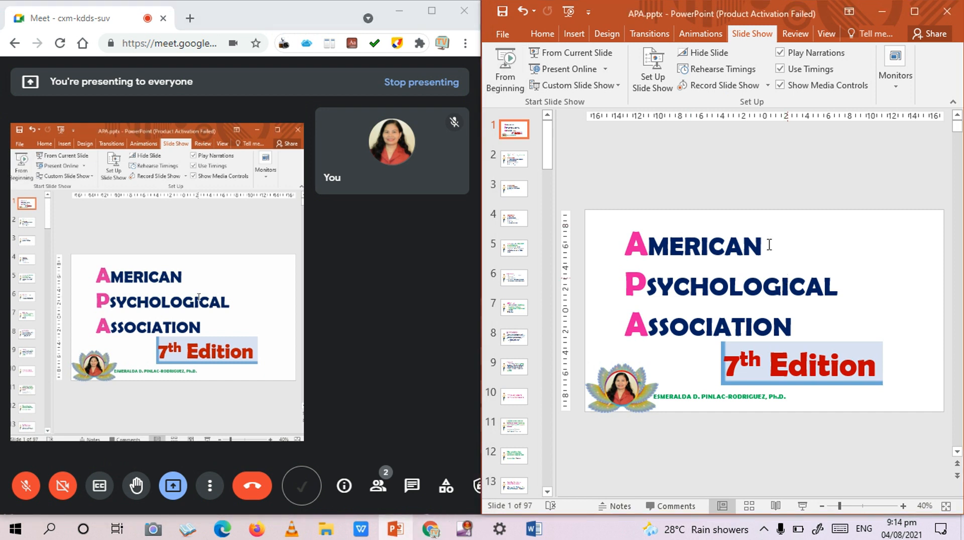
pyautogui.moveTo(729, 158)
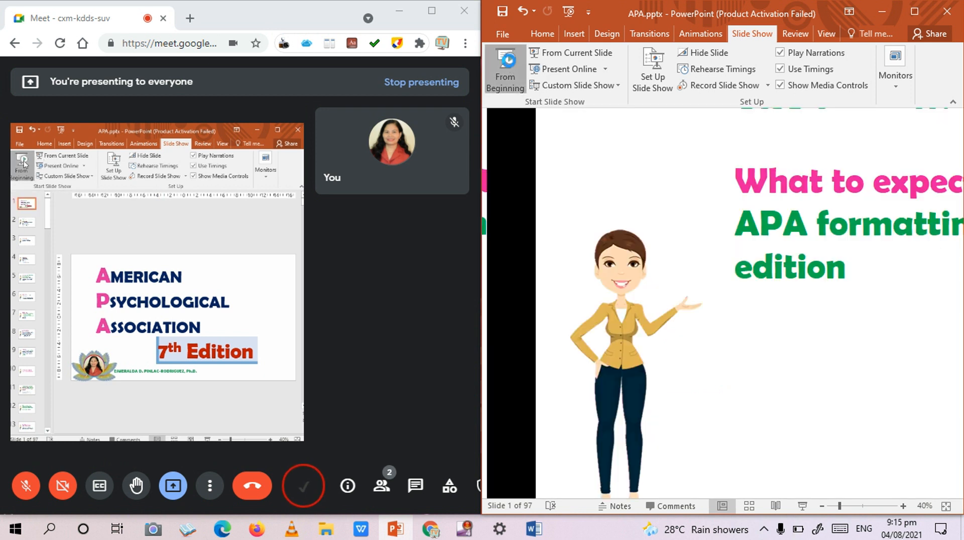
# Run the show From Beginning and advance through slide 2's In-text citation and Direct Quotations bullets.
pyautogui.click(505, 67)
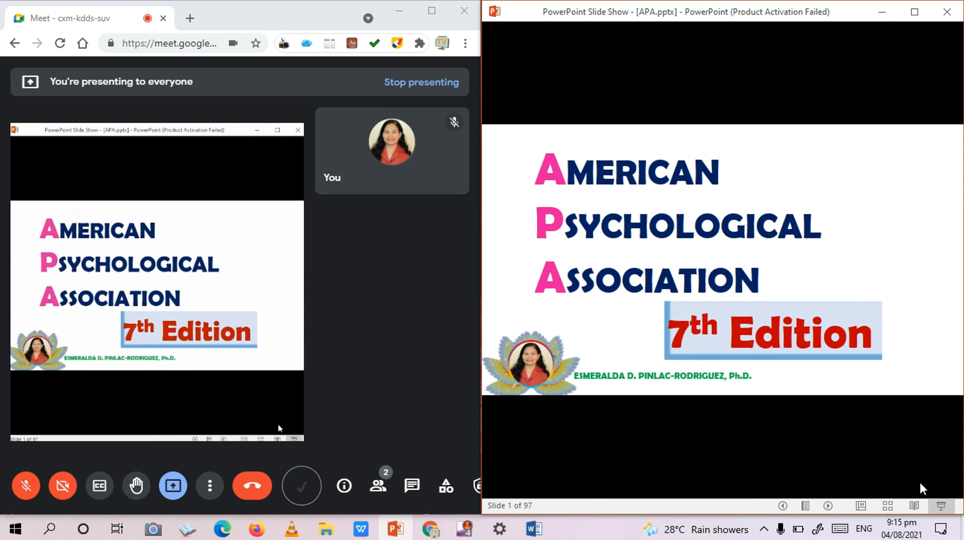
pyautogui.moveTo(828, 506)
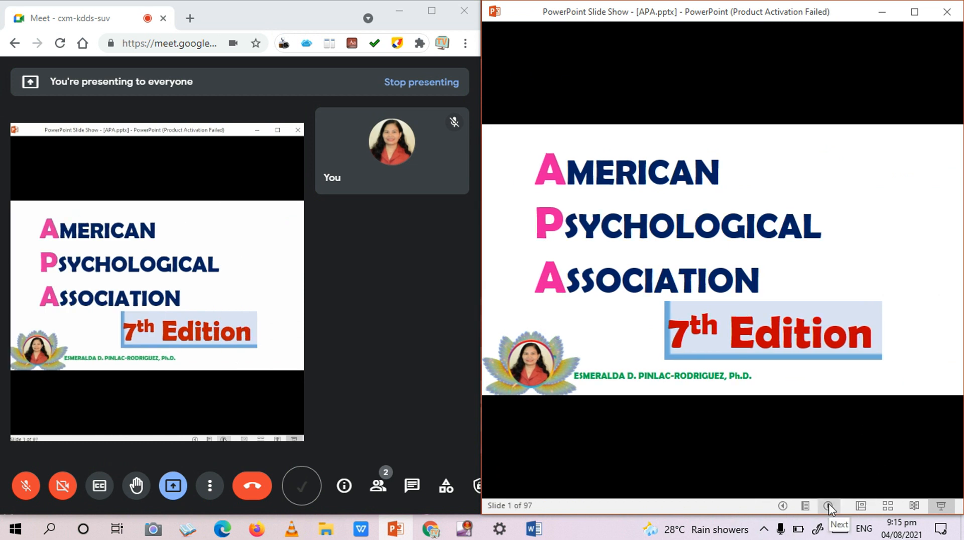
pyautogui.click(830, 506)
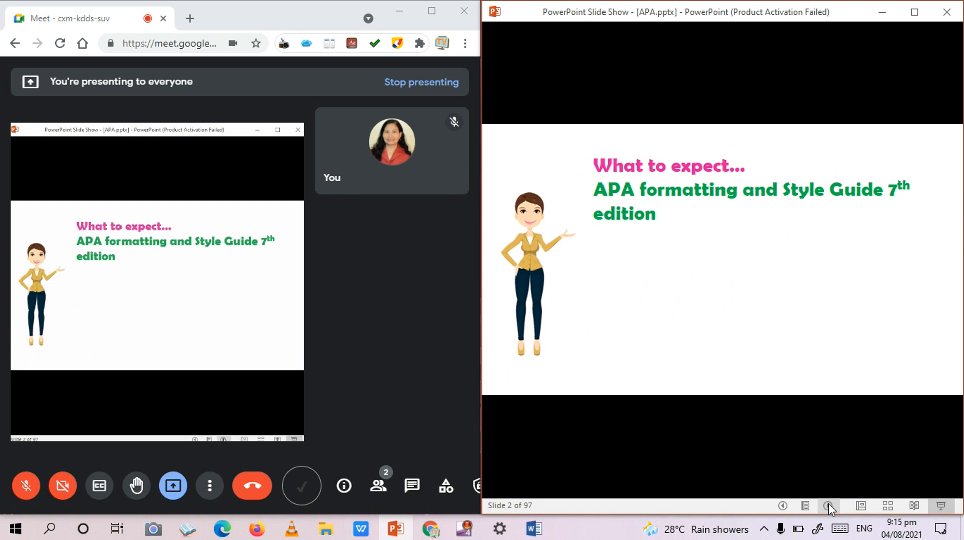
pyautogui.click(301, 486)
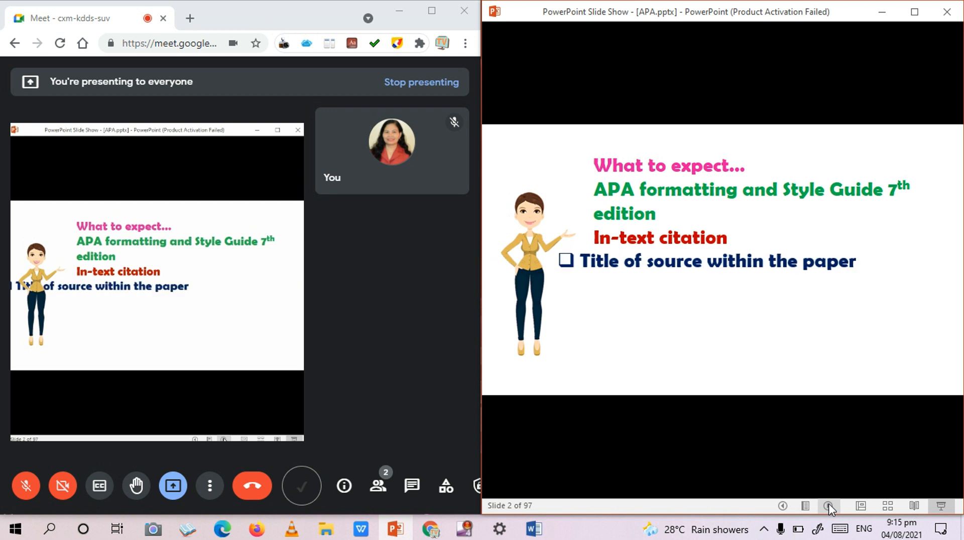
pyautogui.click(828, 506)
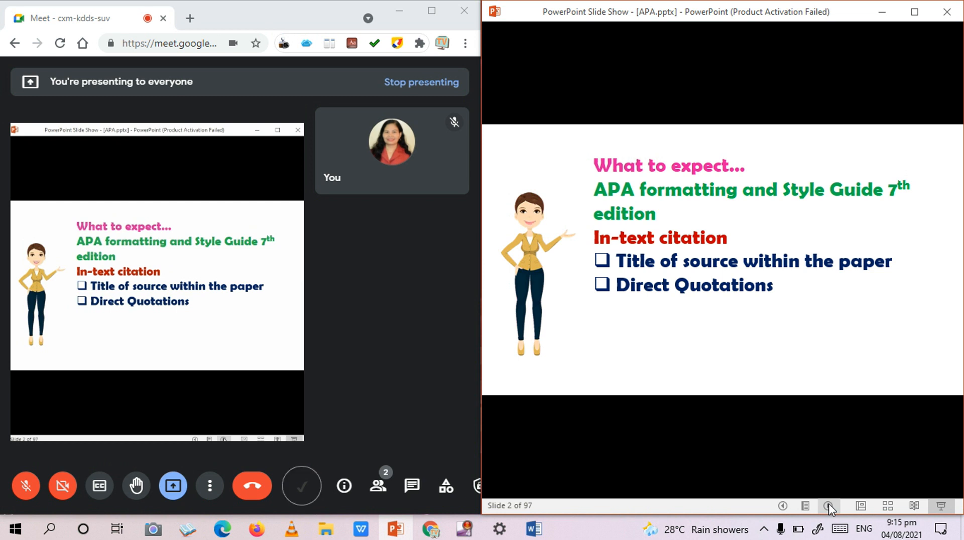
pyautogui.click(828, 506)
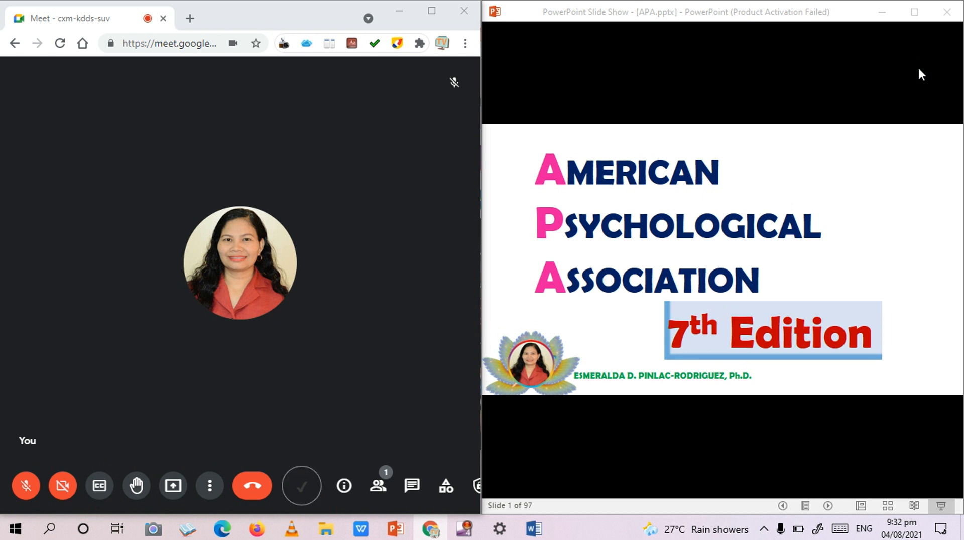
pyautogui.moveTo(913, 97)
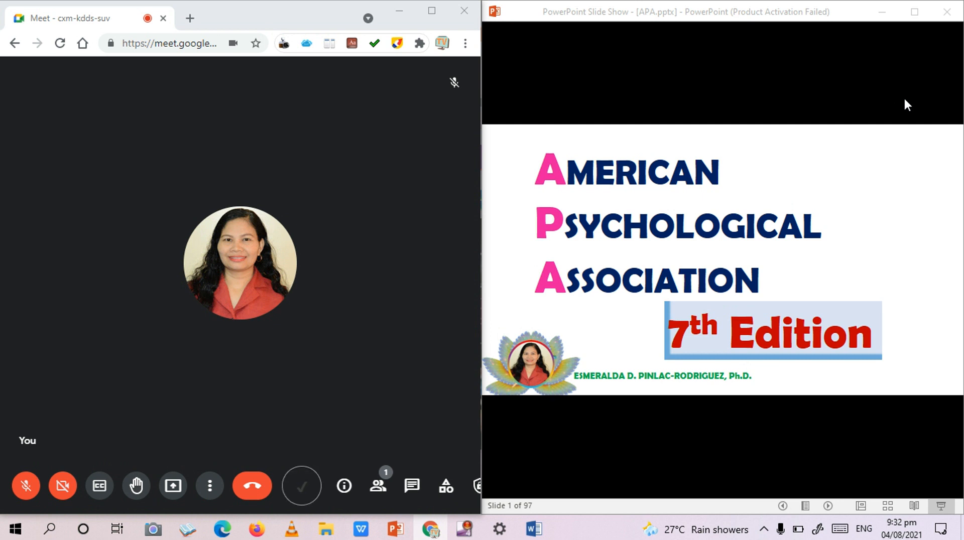
pyautogui.moveTo(447, 376)
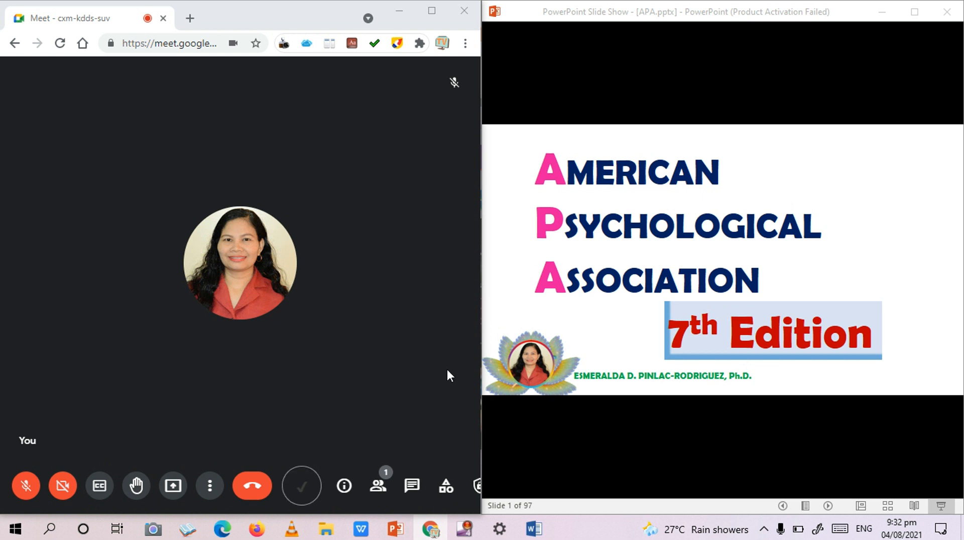
pyautogui.click(360, 528)
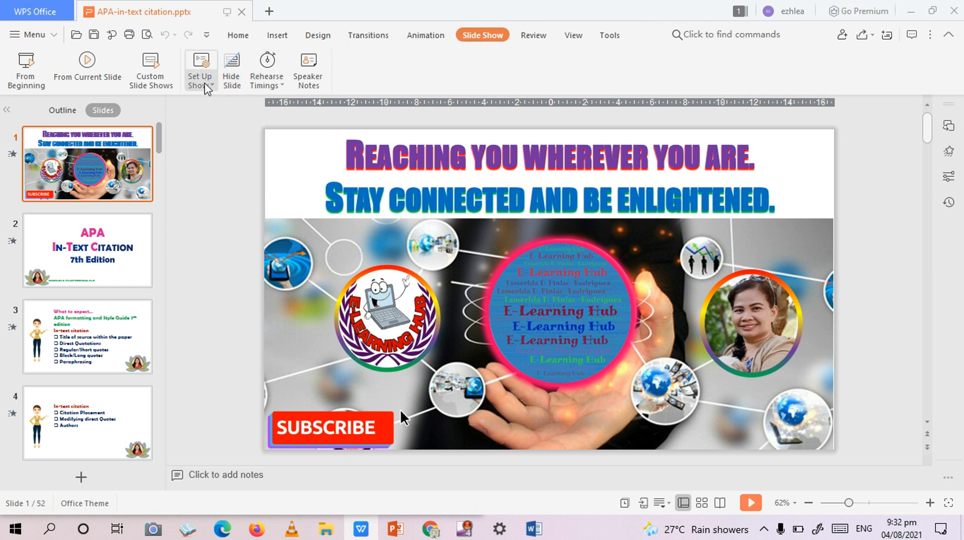
pyautogui.click(198, 69)
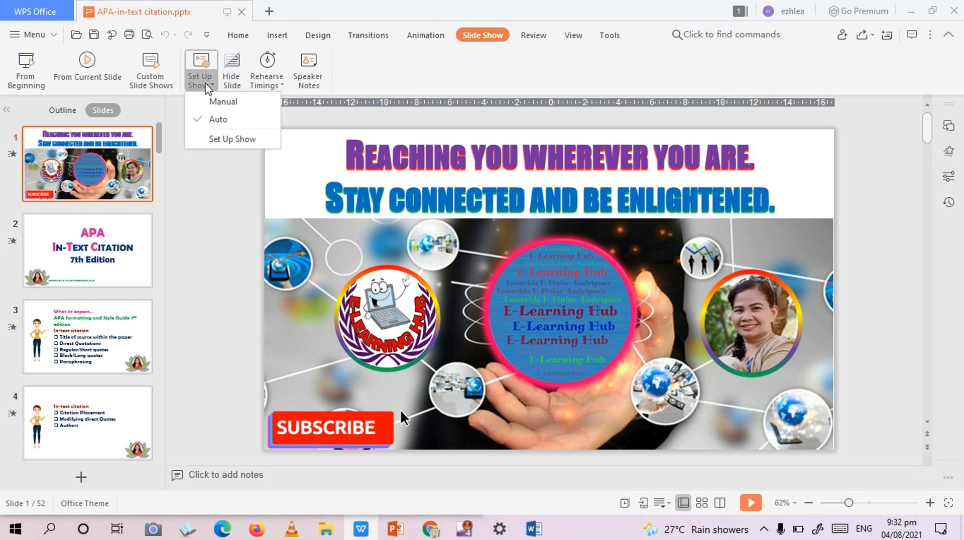
pyautogui.click(232, 139)
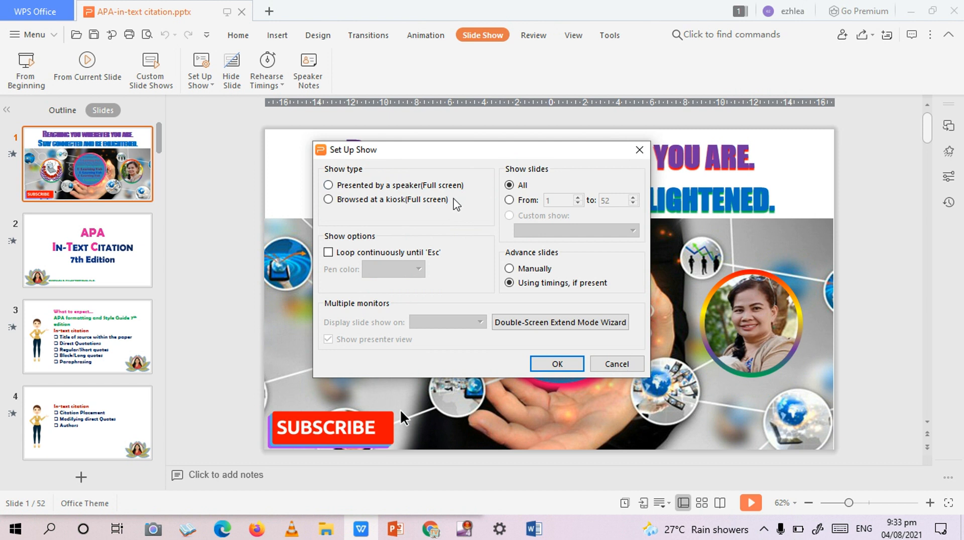
pyautogui.moveTo(461, 192)
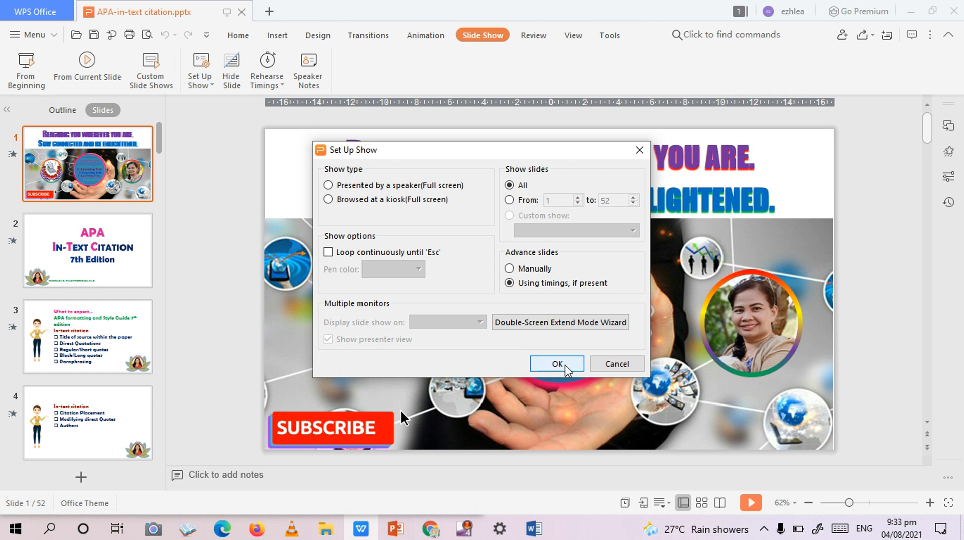
pyautogui.click(556, 363)
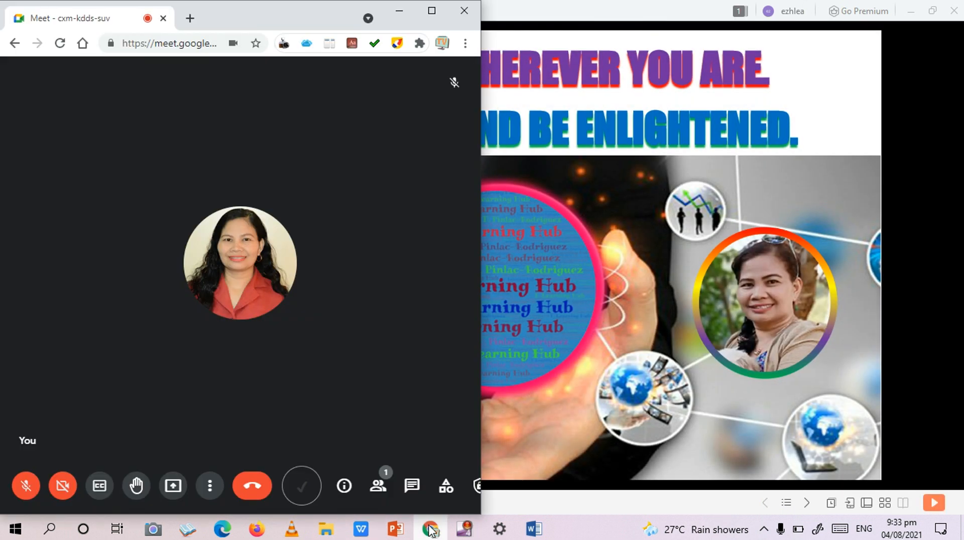
pyautogui.moveTo(173, 485)
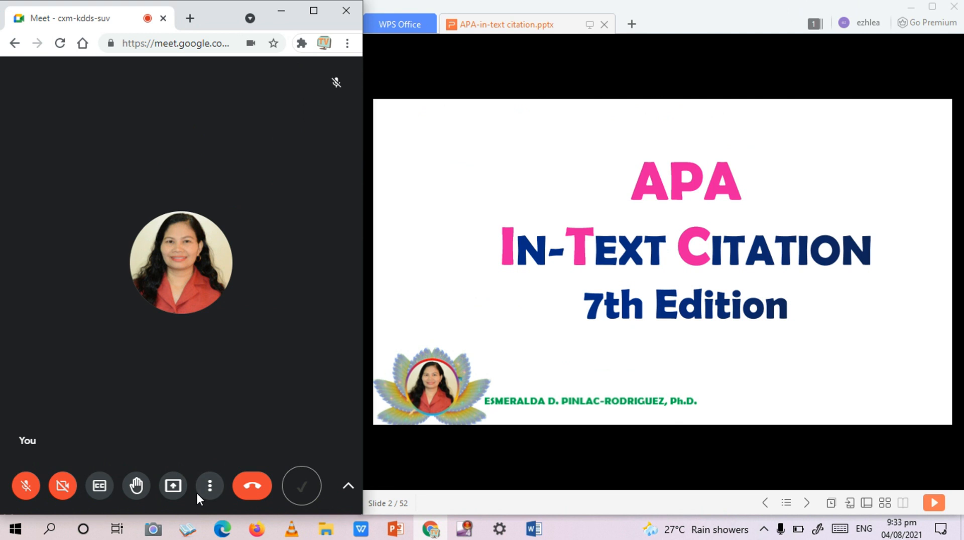
# Bring up Meet's Present now options beside the WPS slide show.
pyautogui.click(173, 485)
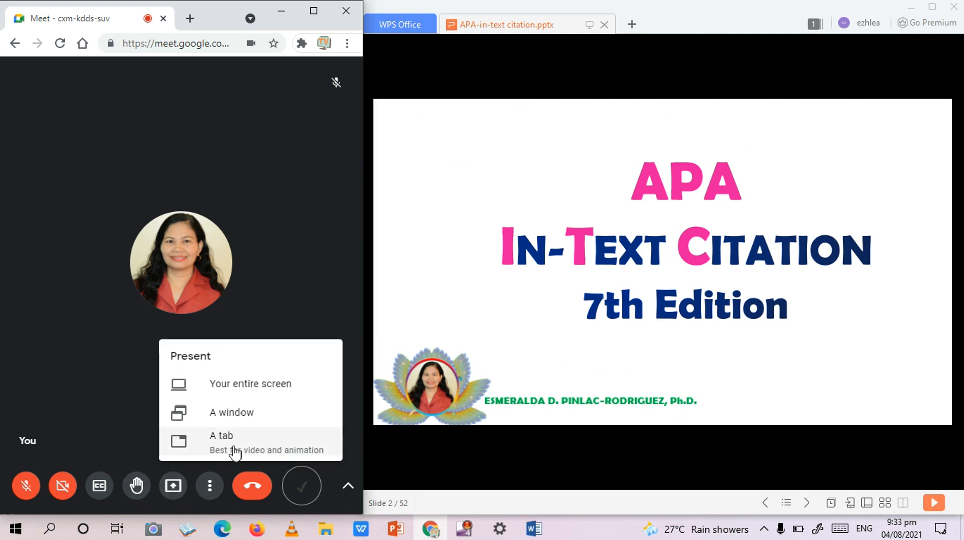
# Choose to present a single application window to the meeting.
pyautogui.click(231, 413)
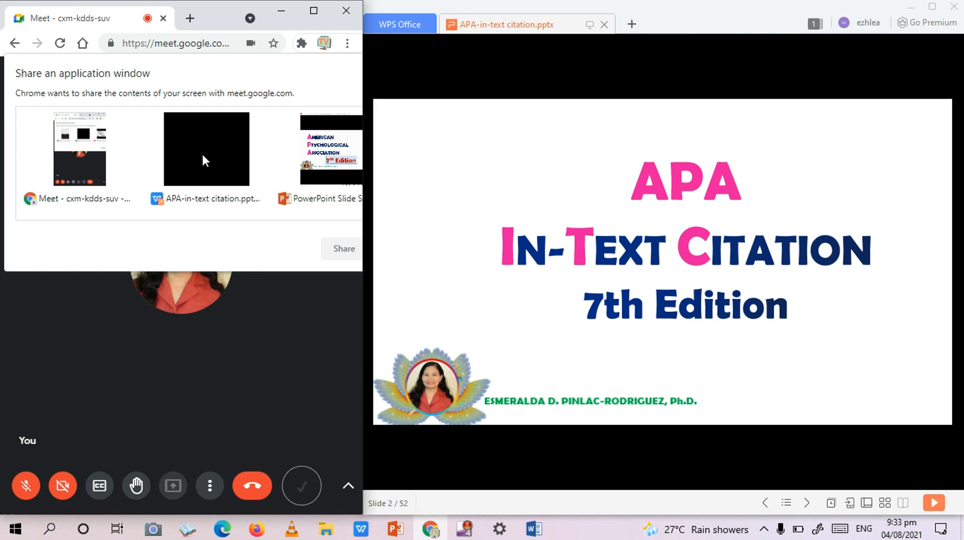
pyautogui.moveTo(223, 160)
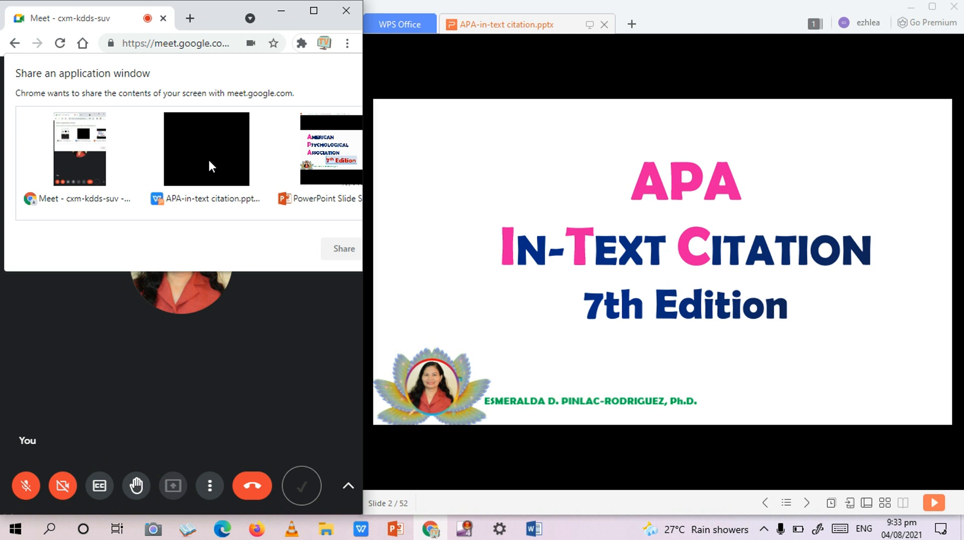
pyautogui.moveTo(585, 188)
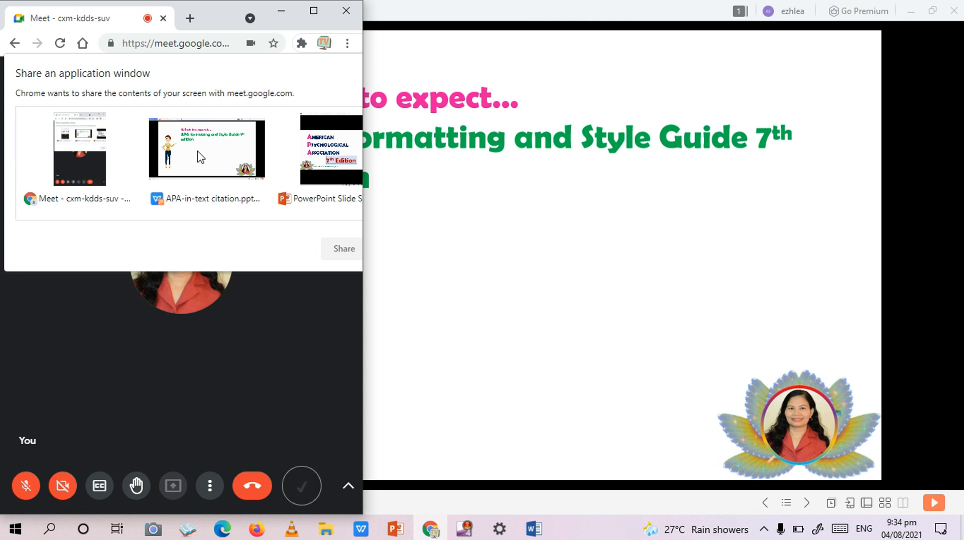
# Share the APA in-text citation slide show window with everyone in the call.
pyautogui.click(206, 148)
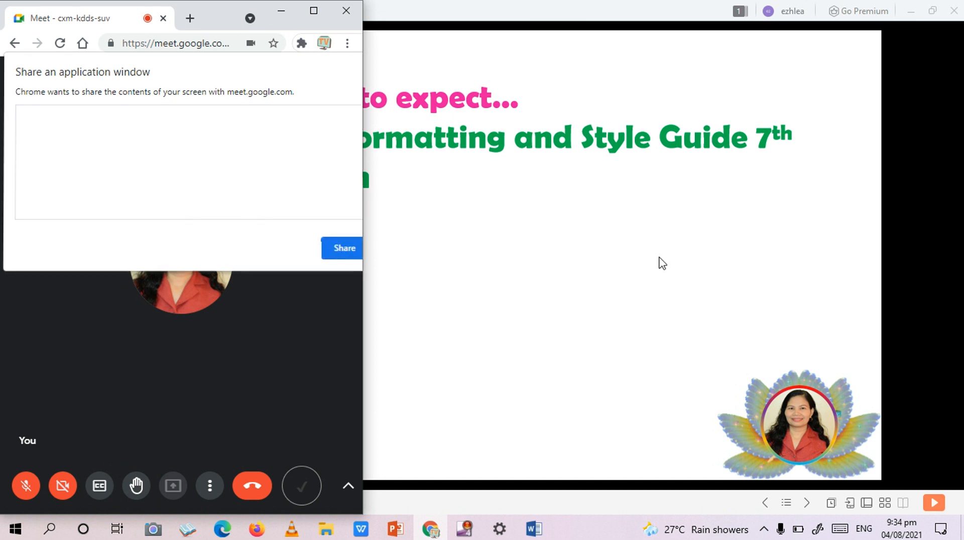
pyautogui.click(341, 248)
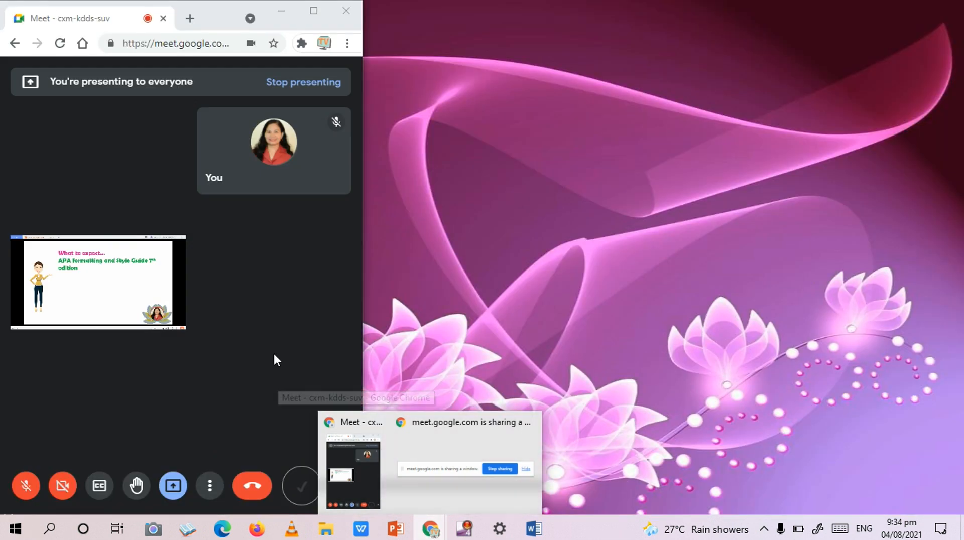
# Bring the slide show back into view beside the Meet call.
pyautogui.click(396, 528)
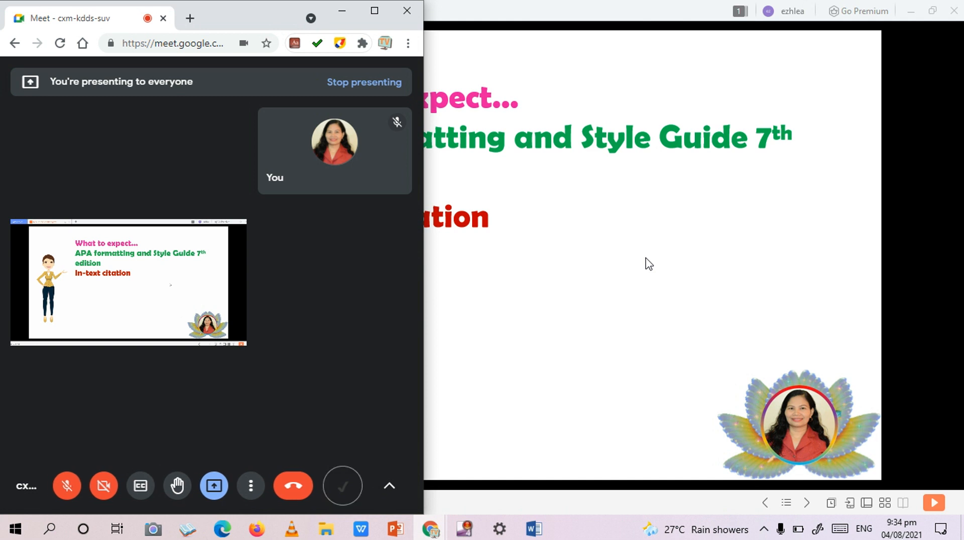
pyautogui.moveTo(578, 325)
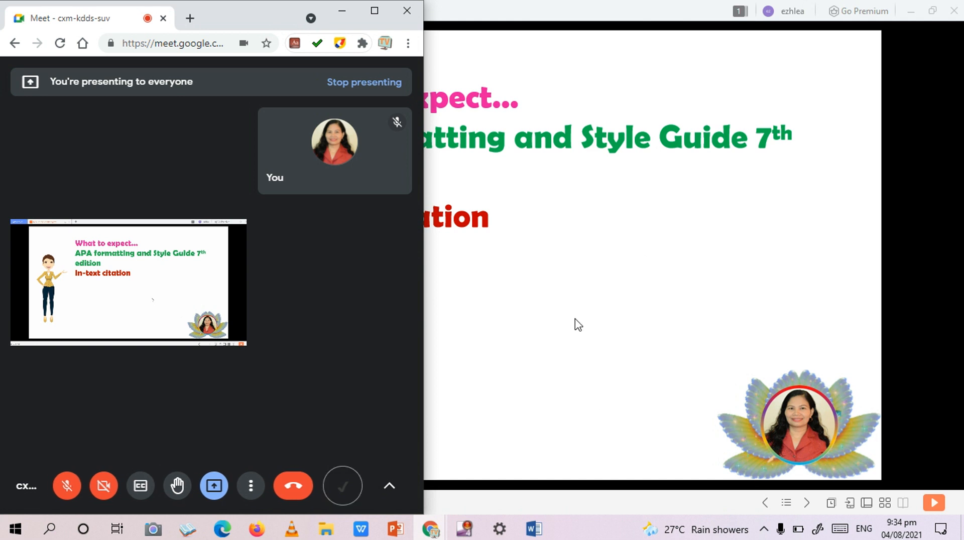
pyautogui.moveTo(635, 279)
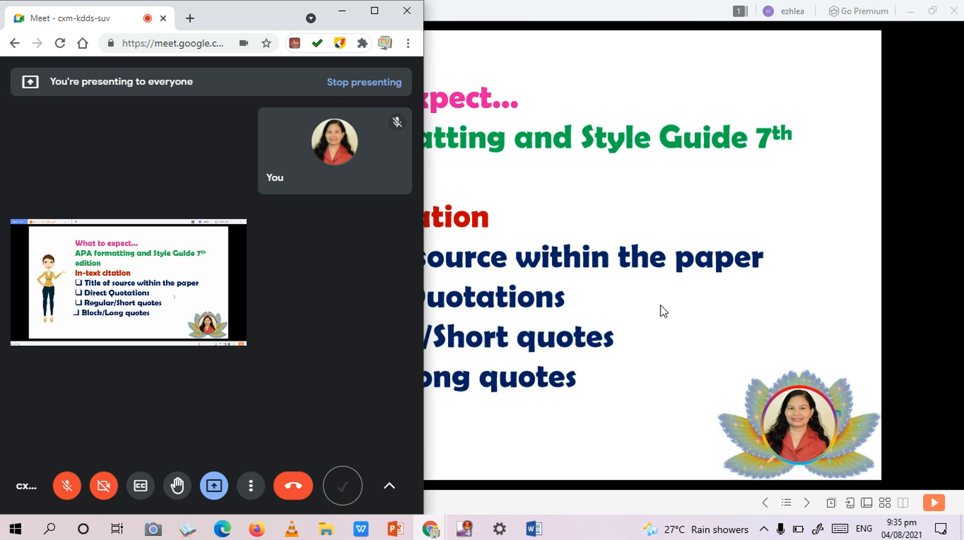
pyautogui.moveTo(693, 314)
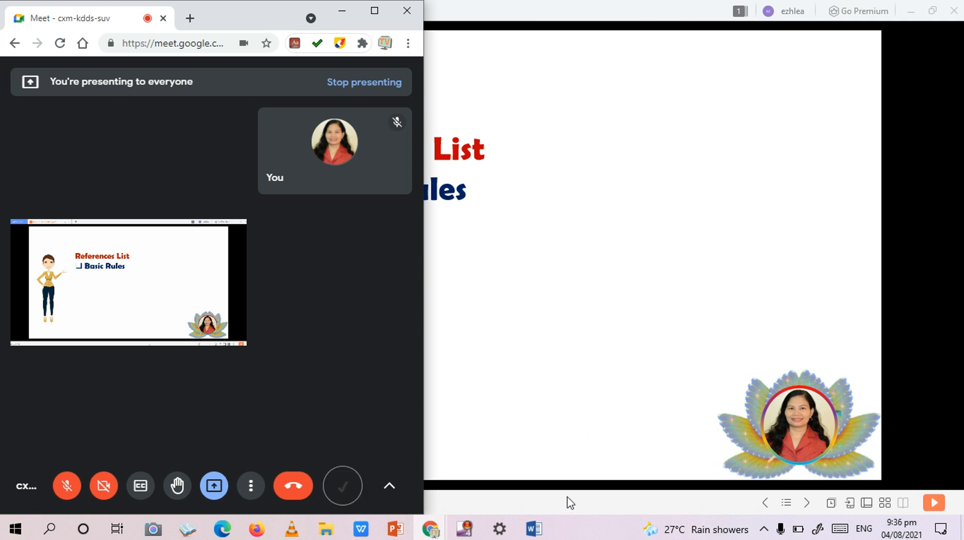
pyautogui.moveTo(521, 372)
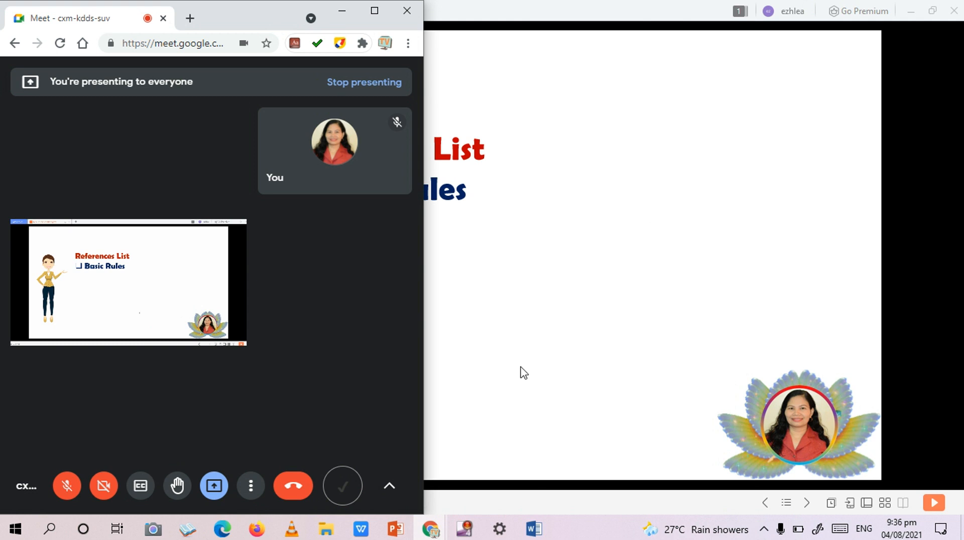
pyautogui.moveTo(435, 484)
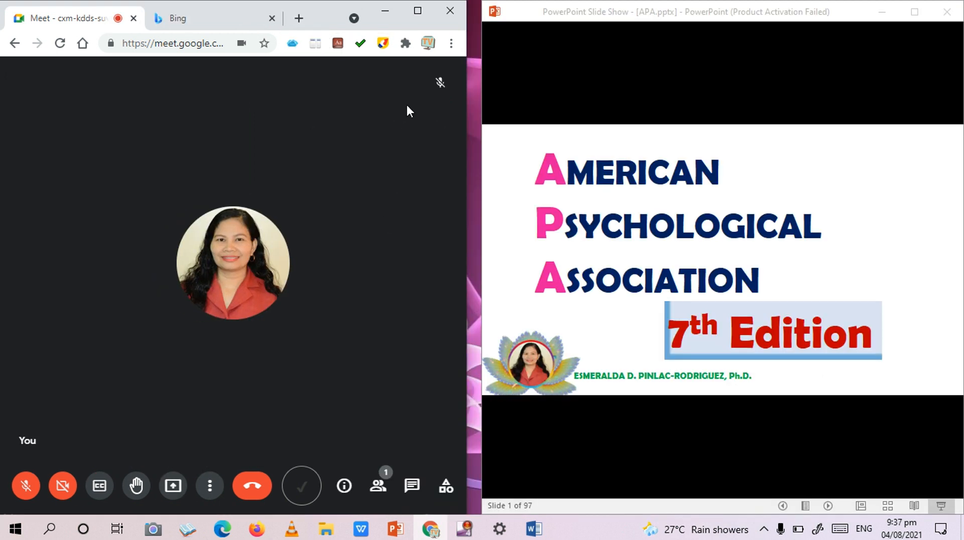
pyautogui.moveTo(681, 268)
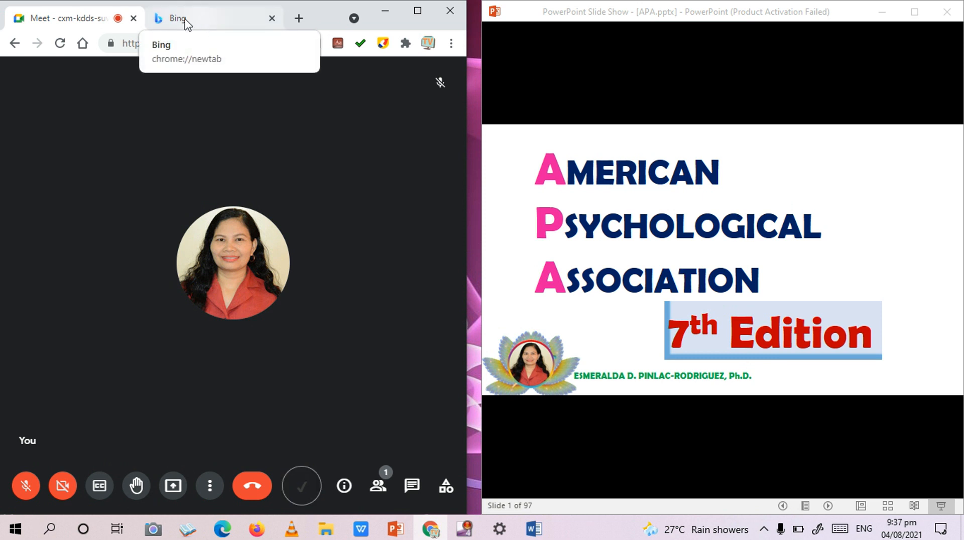
pyautogui.moveTo(205, 28)
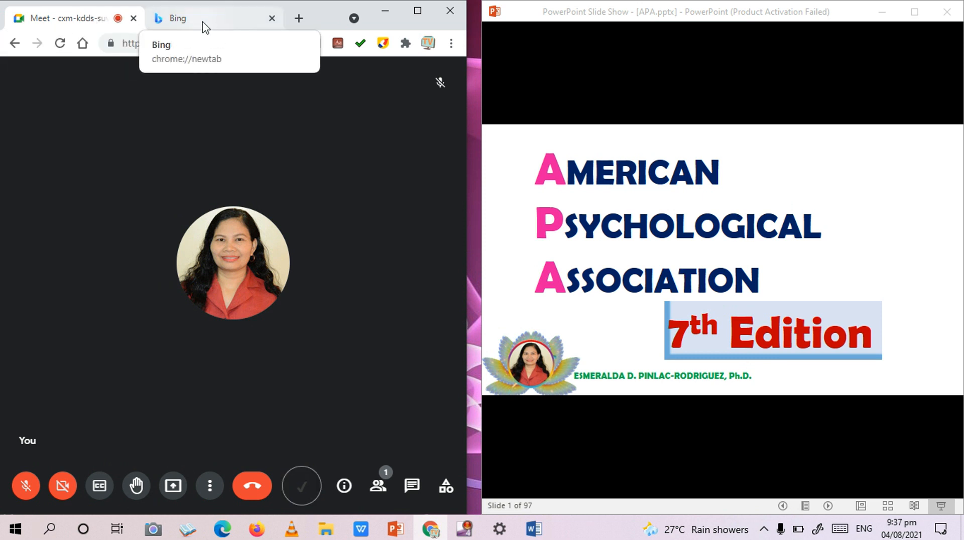
# Detach the Bing page into its own Chrome window beside the Meet call.
pyautogui.click(61, 18)
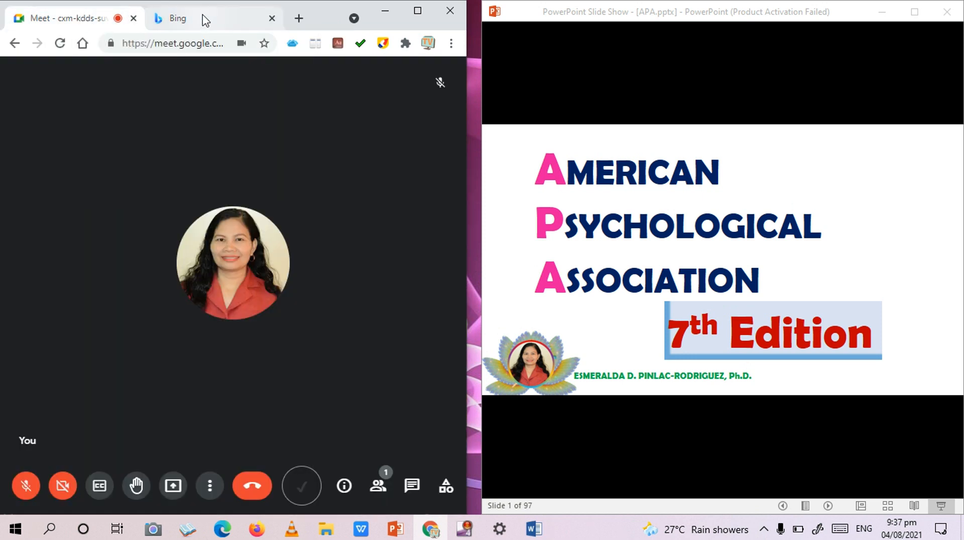
pyautogui.click(178, 18)
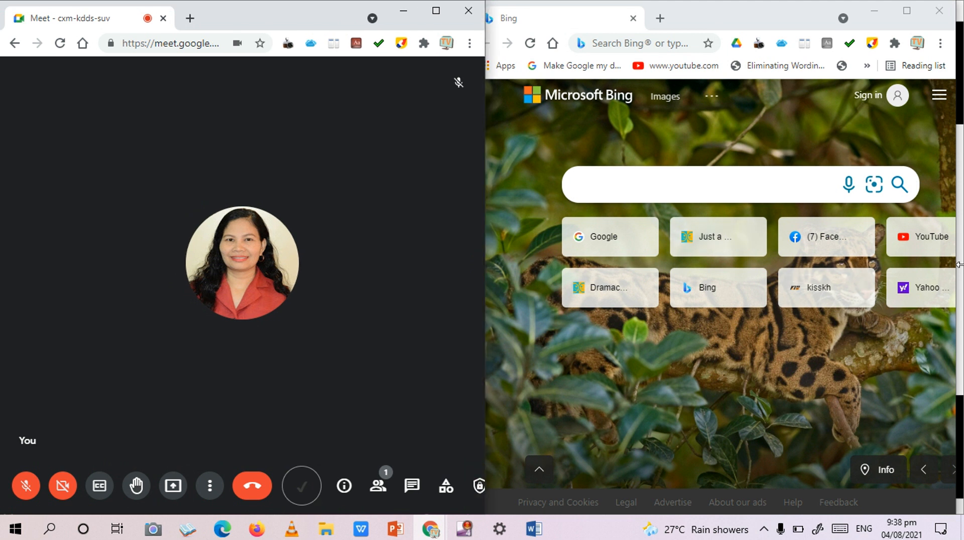
pyautogui.click(639, 43)
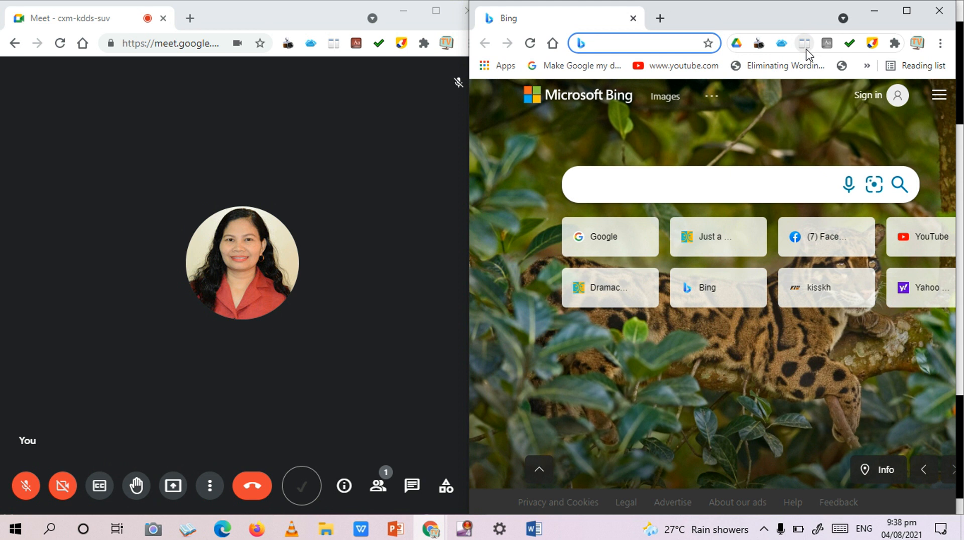
pyautogui.moveTo(804, 43)
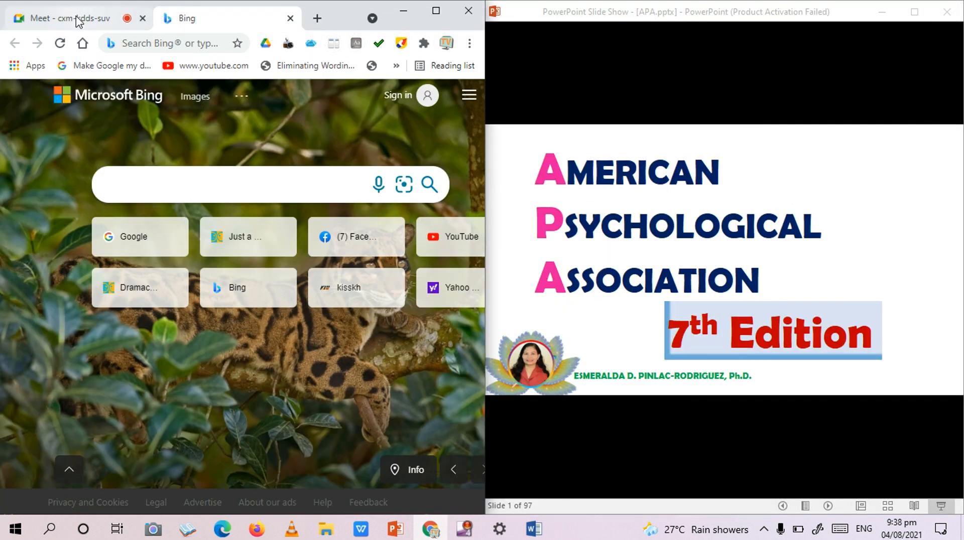
pyautogui.click(68, 18)
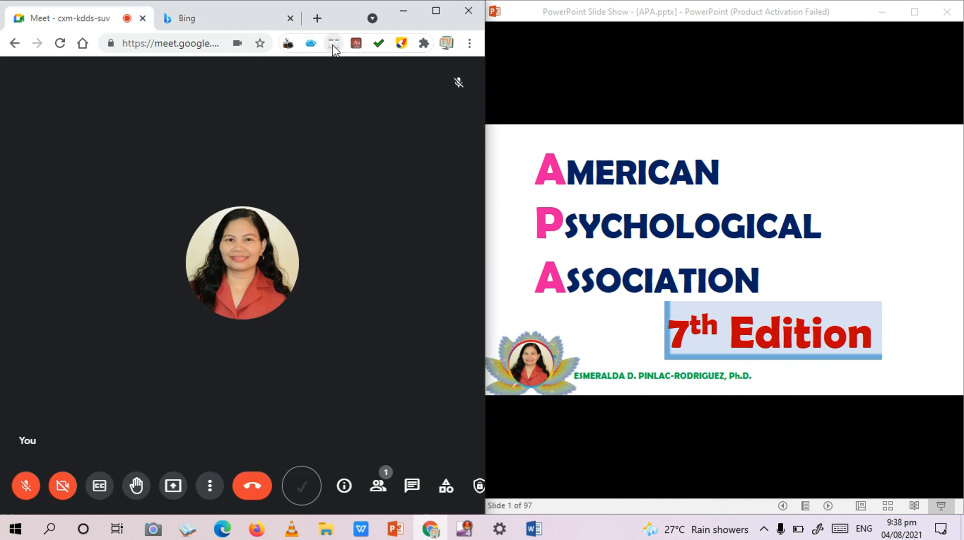
pyautogui.click(333, 43)
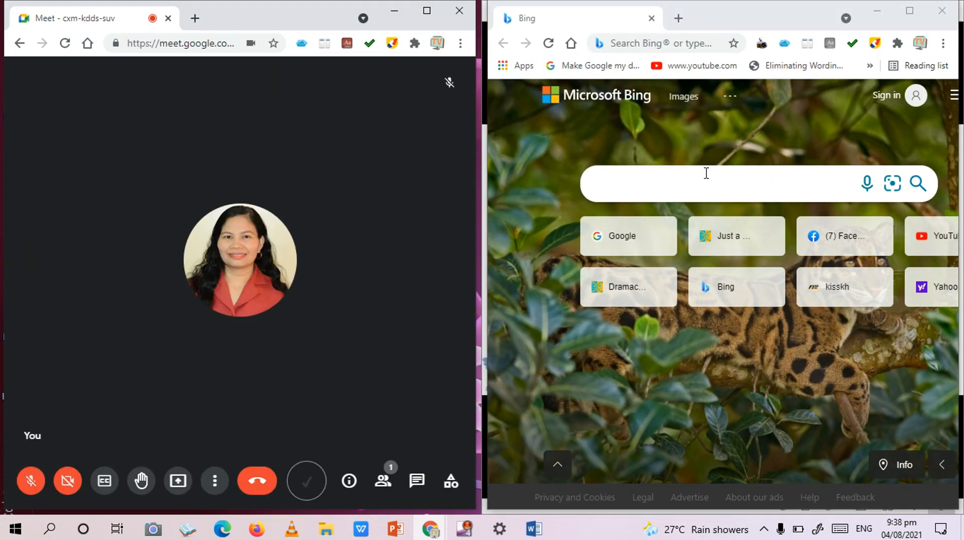
pyautogui.moveTo(805, 112)
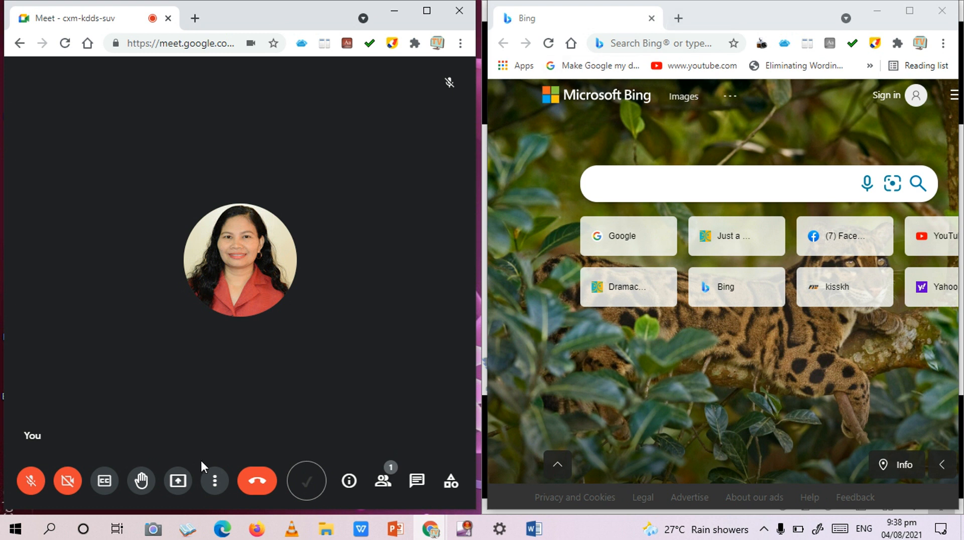
# Present the Bing - Google Chrome window to everyone in the meeting.
pyautogui.click(178, 481)
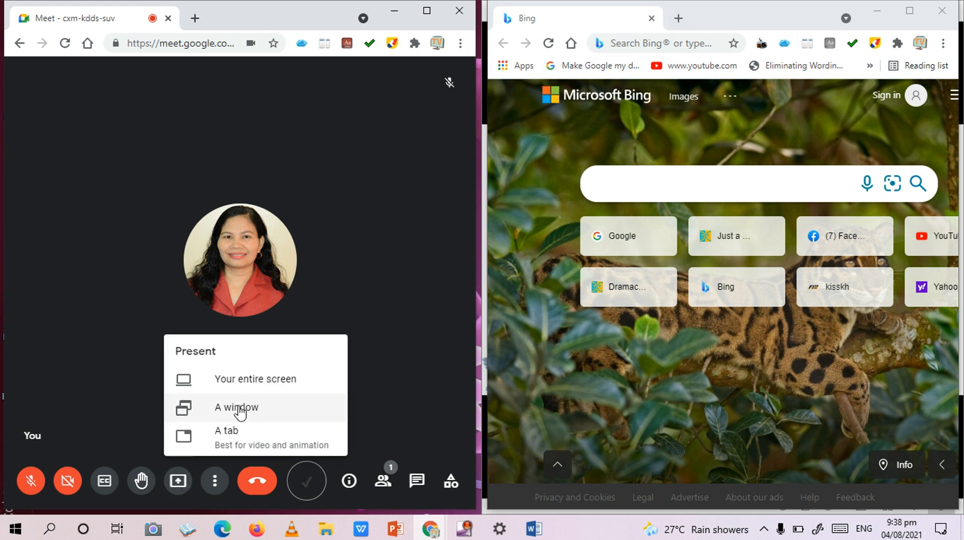
pyautogui.click(236, 407)
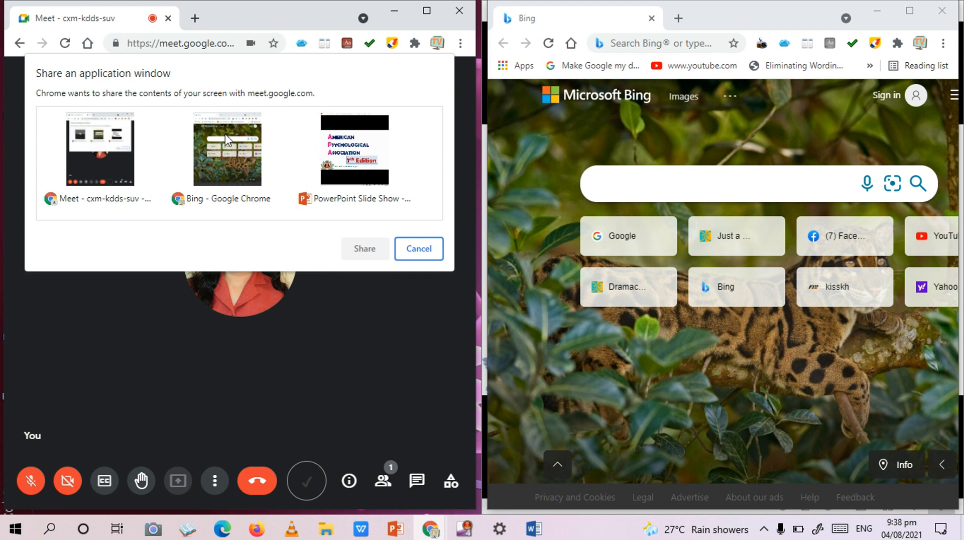
pyautogui.click(227, 148)
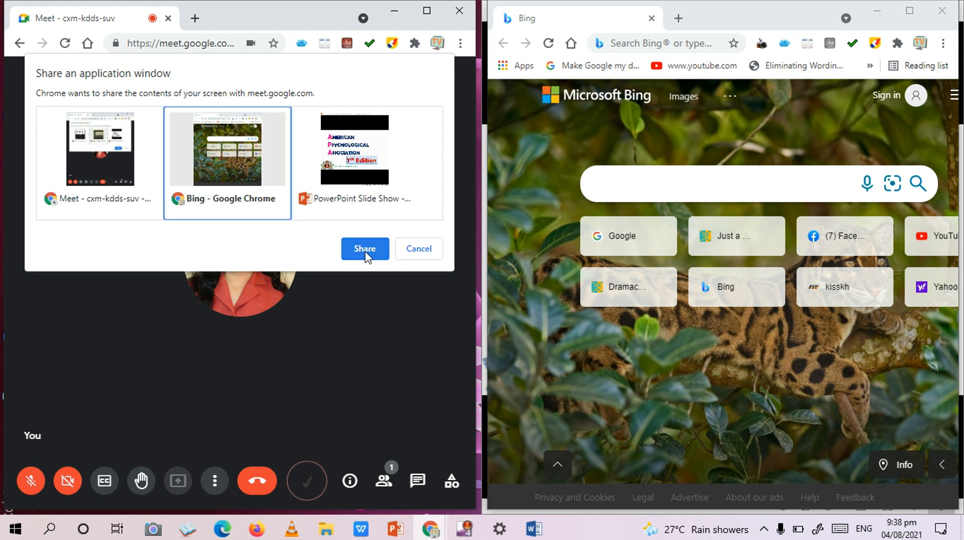
pyautogui.click(364, 249)
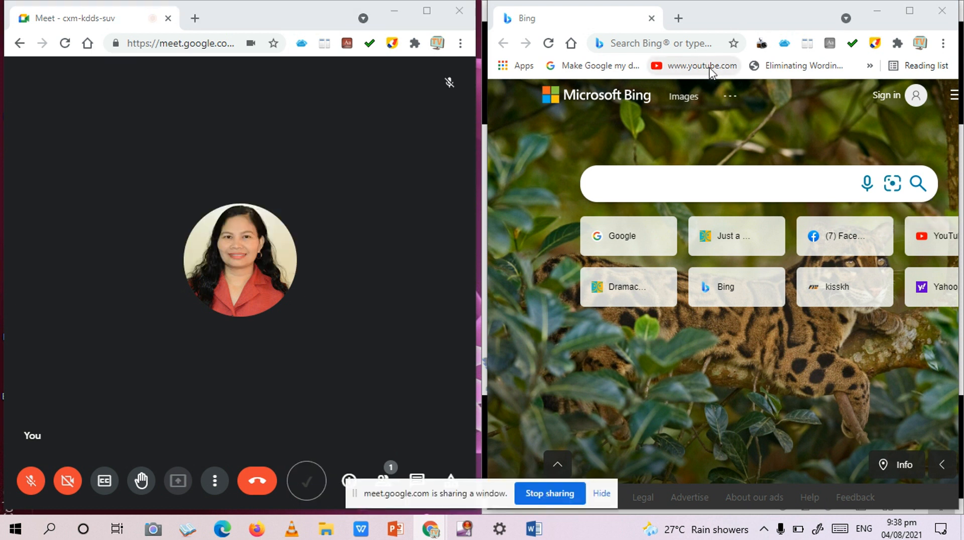
# Load YouTube in the shared window and select the Easy cement pottery making video.
pyautogui.click(694, 65)
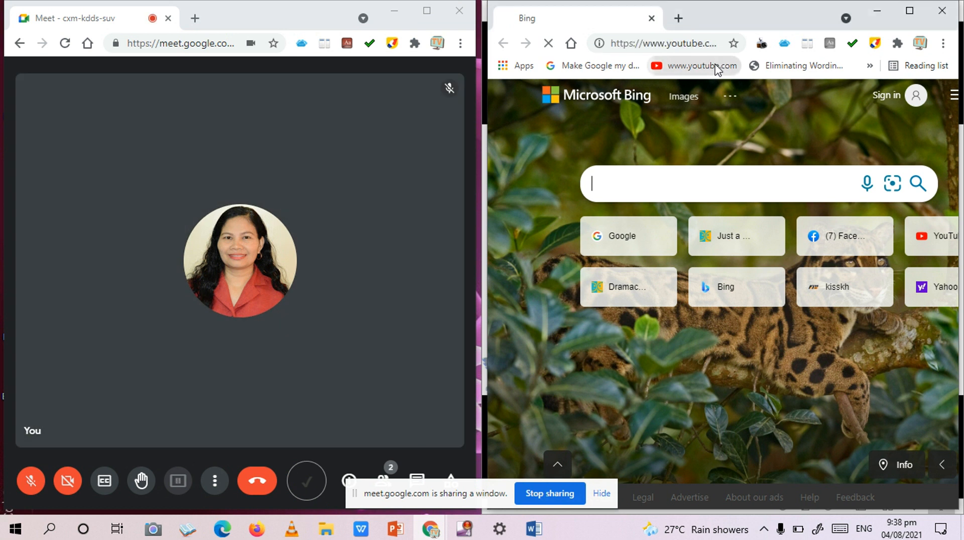
pyautogui.click(178, 481)
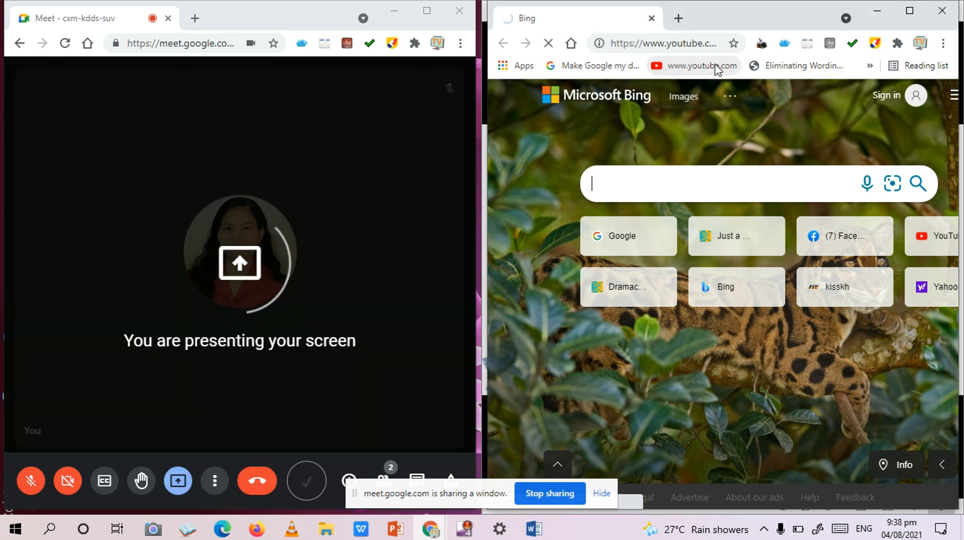
pyautogui.click(702, 66)
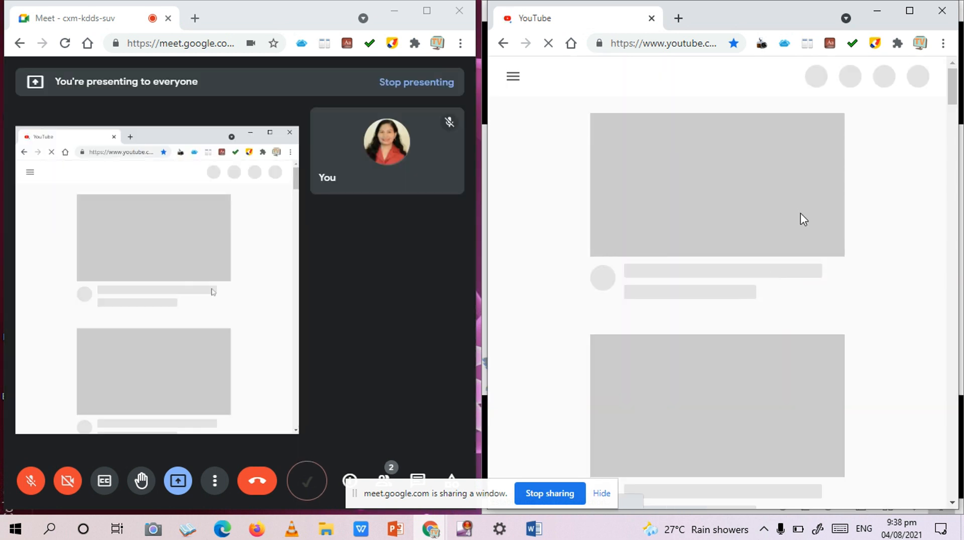
pyautogui.moveTo(777, 182)
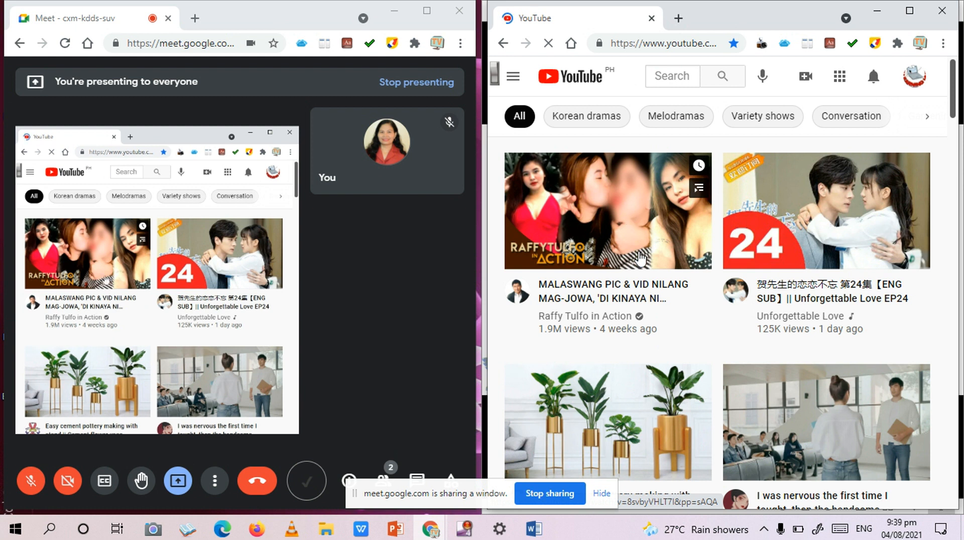
pyautogui.scroll(-3)
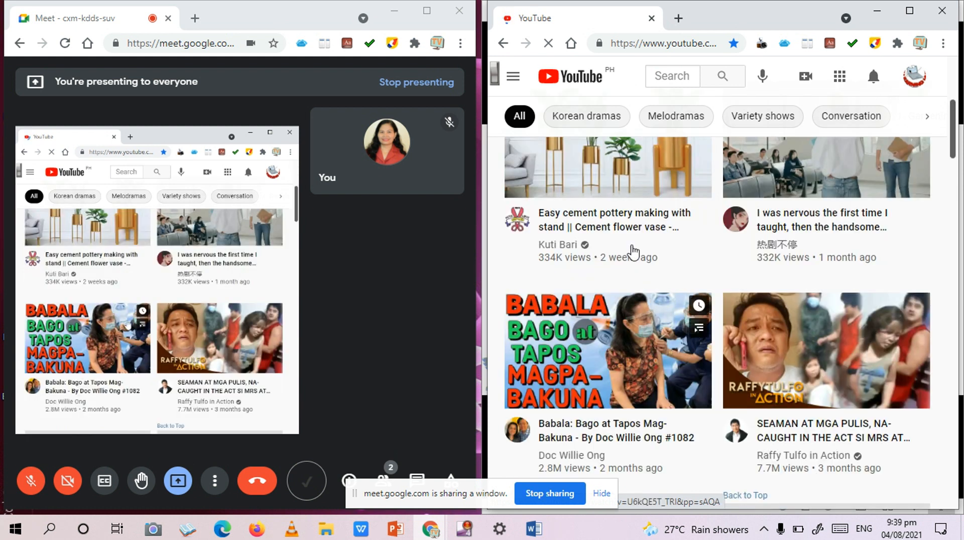
pyautogui.scroll(-3)
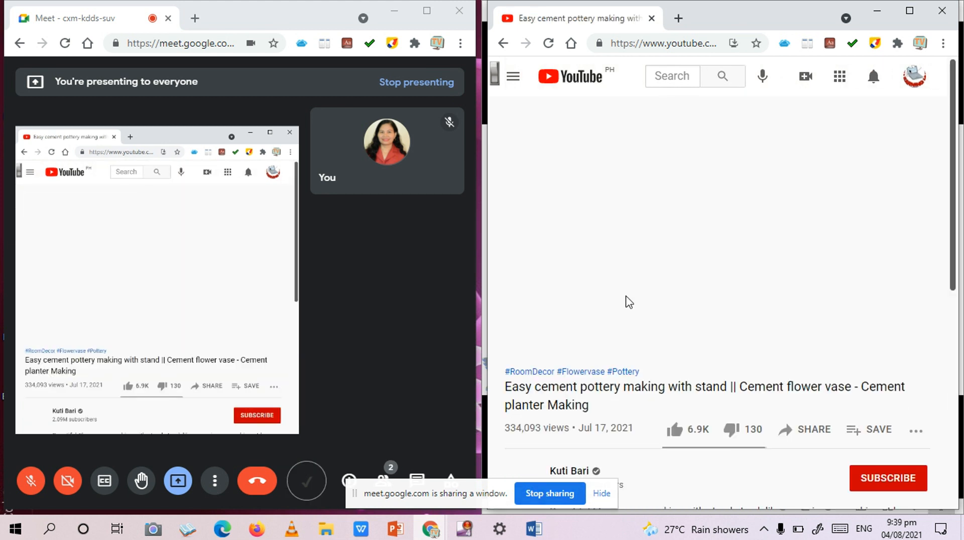
pyautogui.click(713, 234)
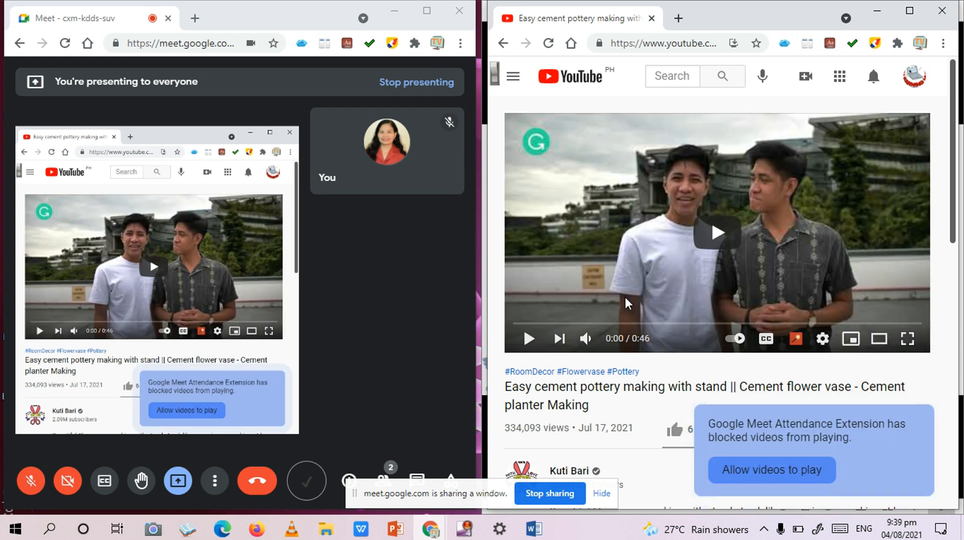
pyautogui.moveTo(828, 237)
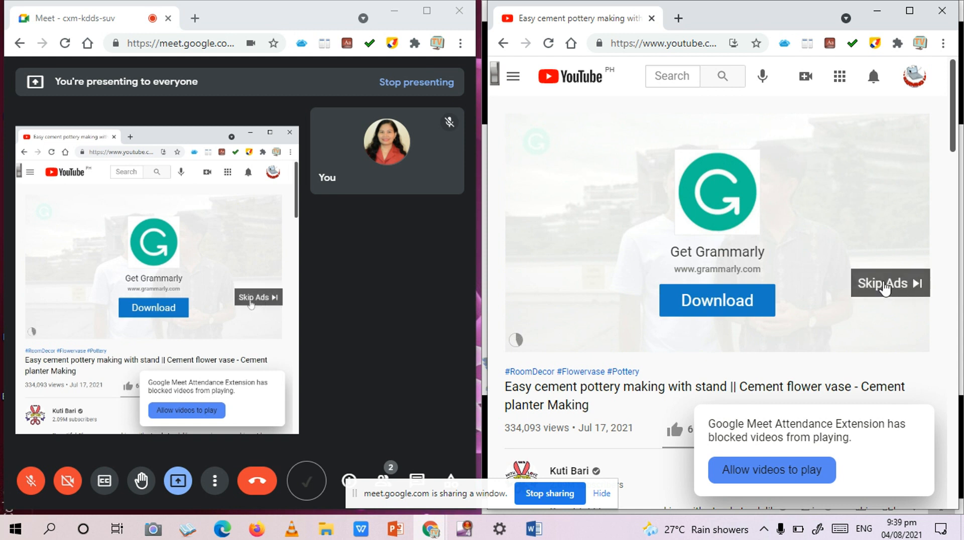
# Skip the advertisement before the pottery video.
pyautogui.click(888, 283)
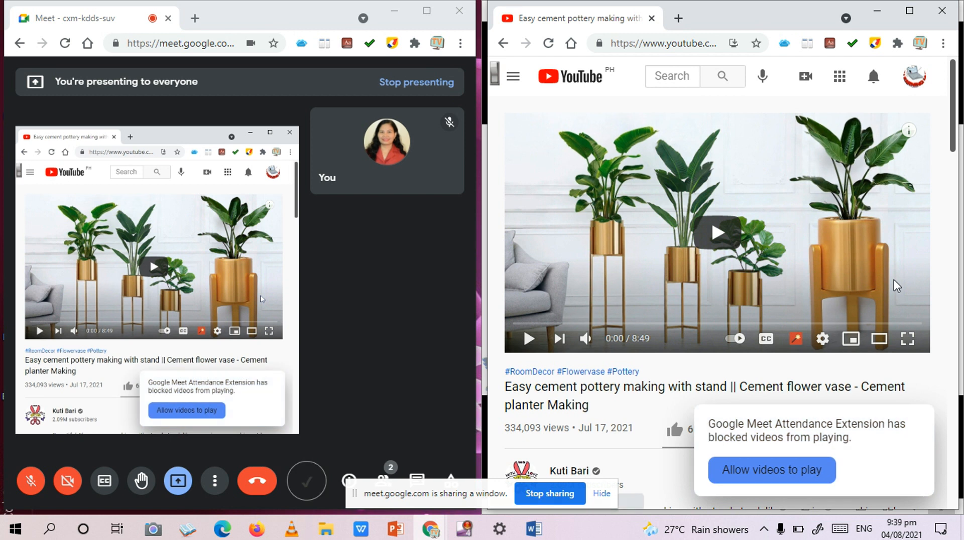
pyautogui.moveTo(525, 339)
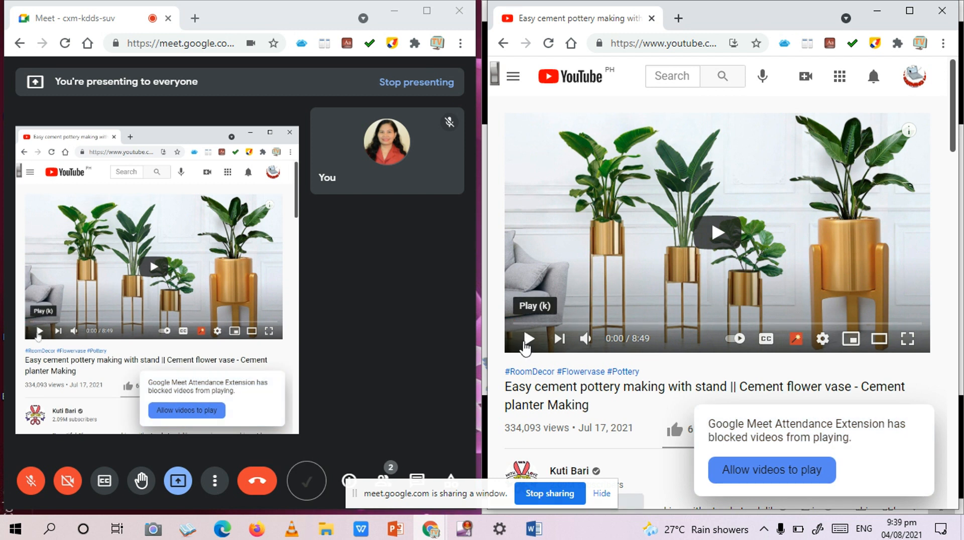